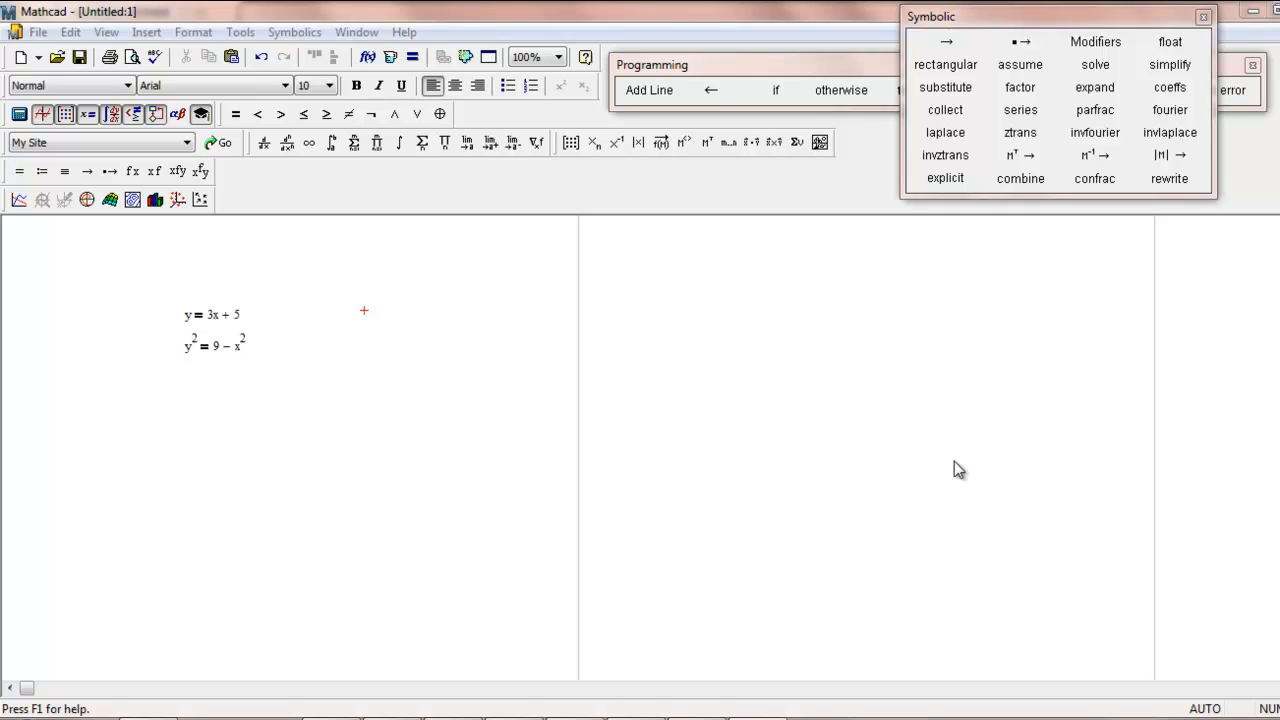
mouse_move(617, 447)
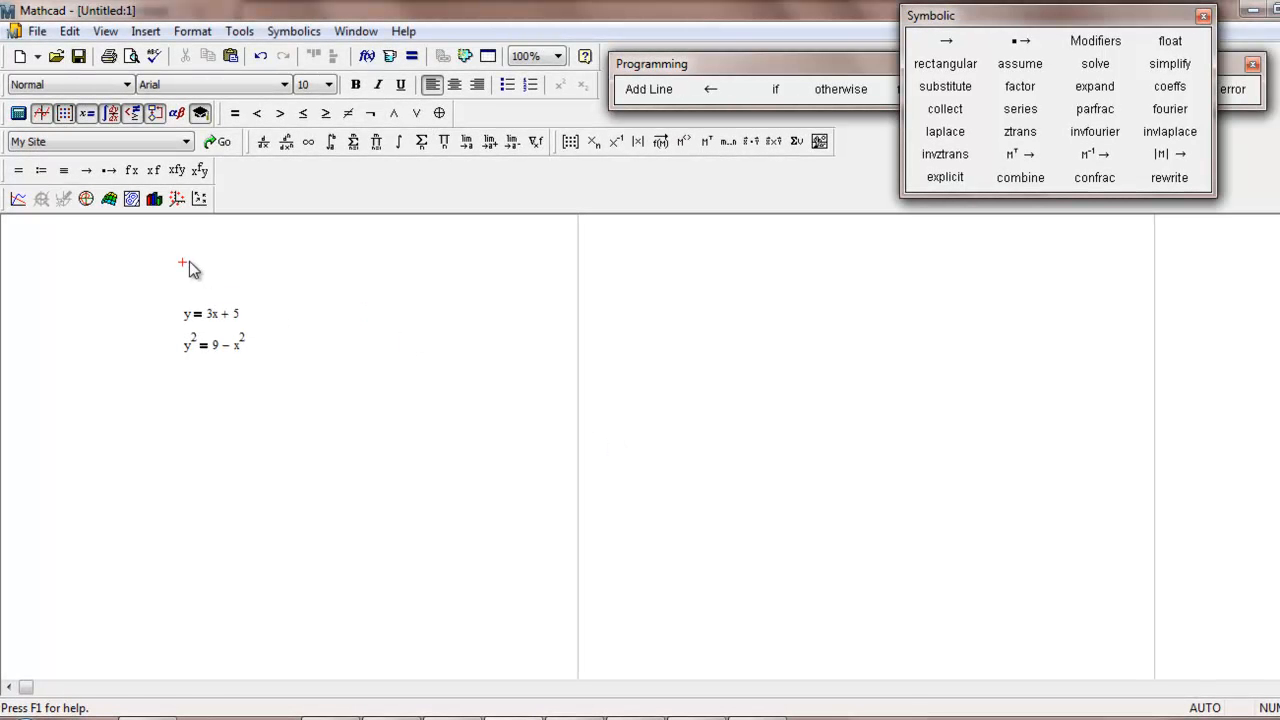
Type the text heading 'Given and Find Function' above the two equations.
type("G")
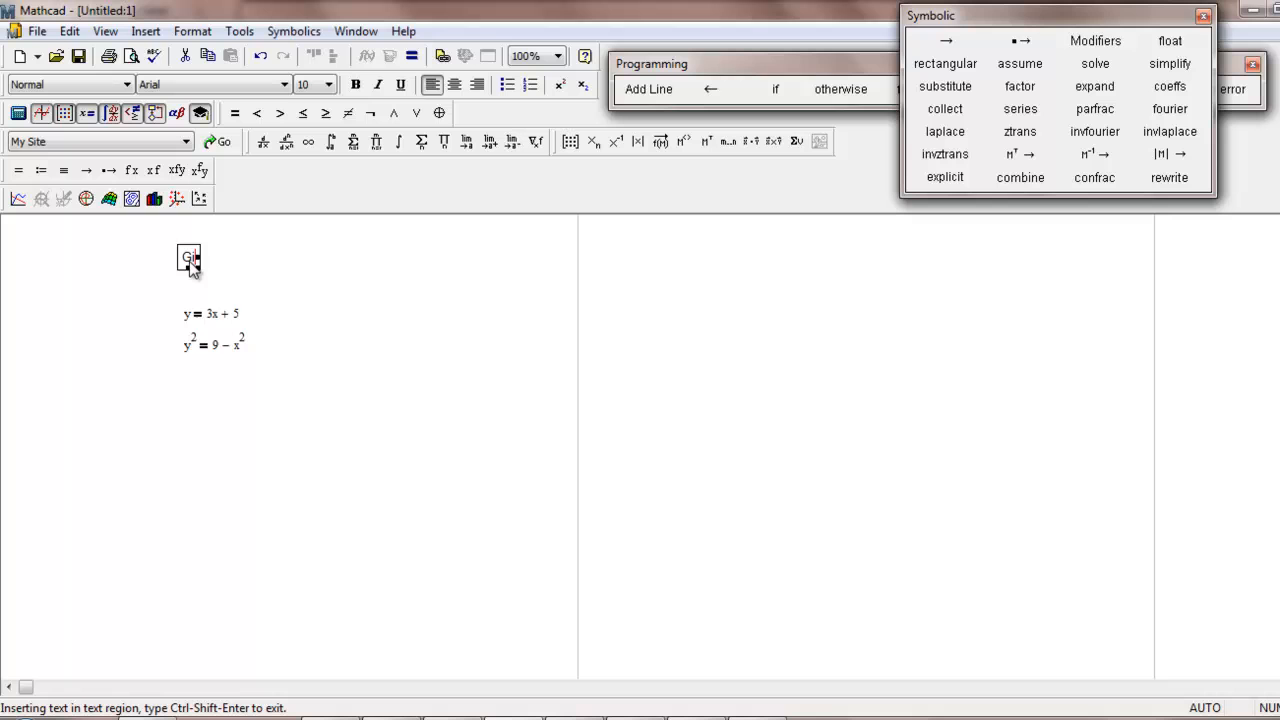
type("iven and")
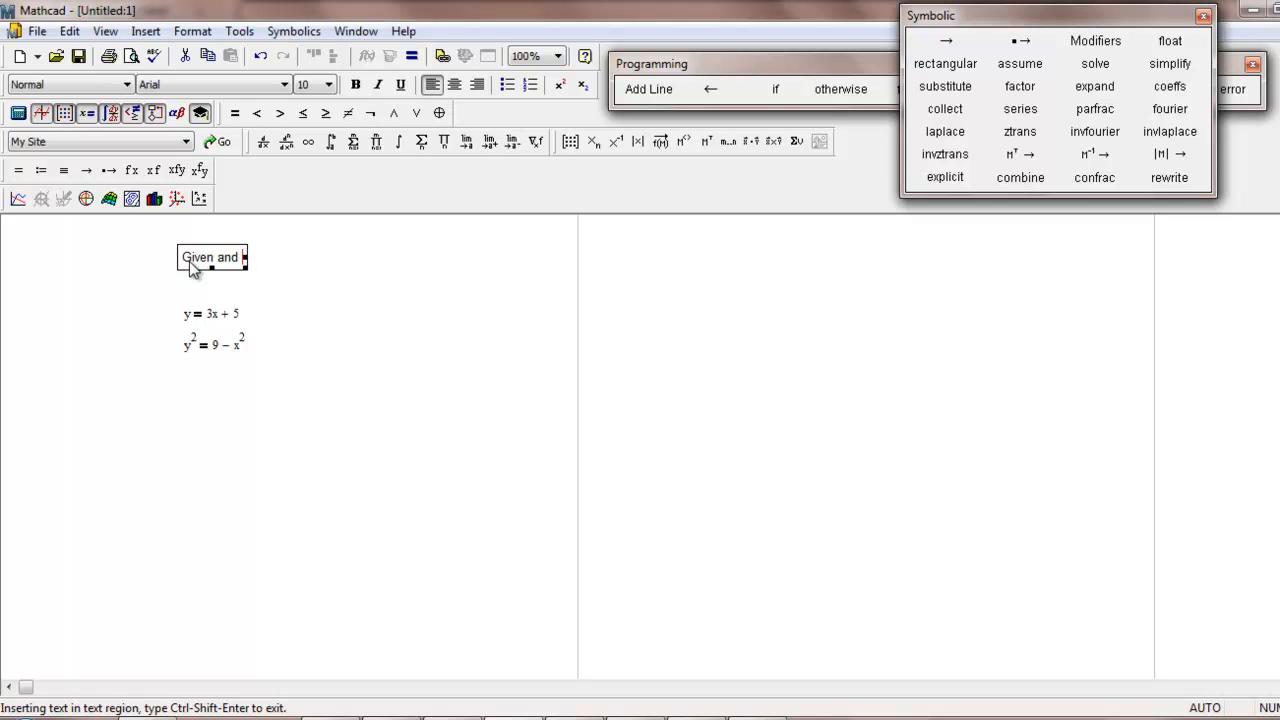
type("Find")
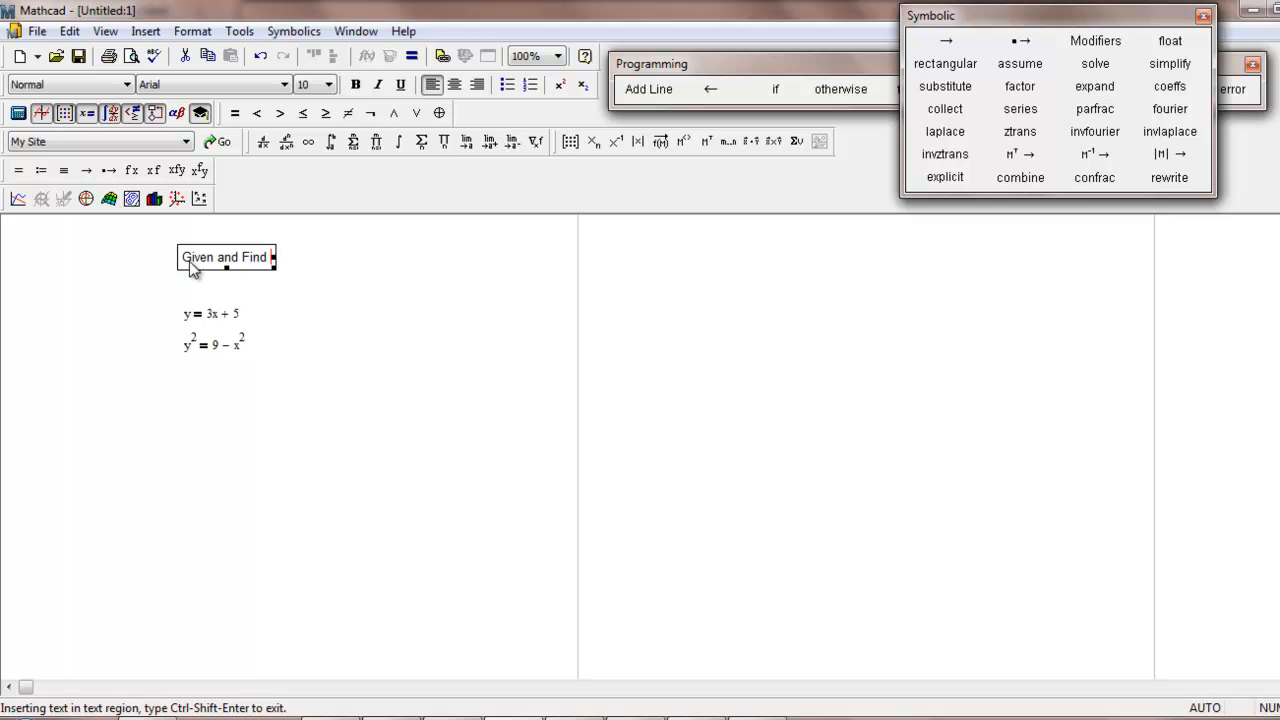
type("Function")
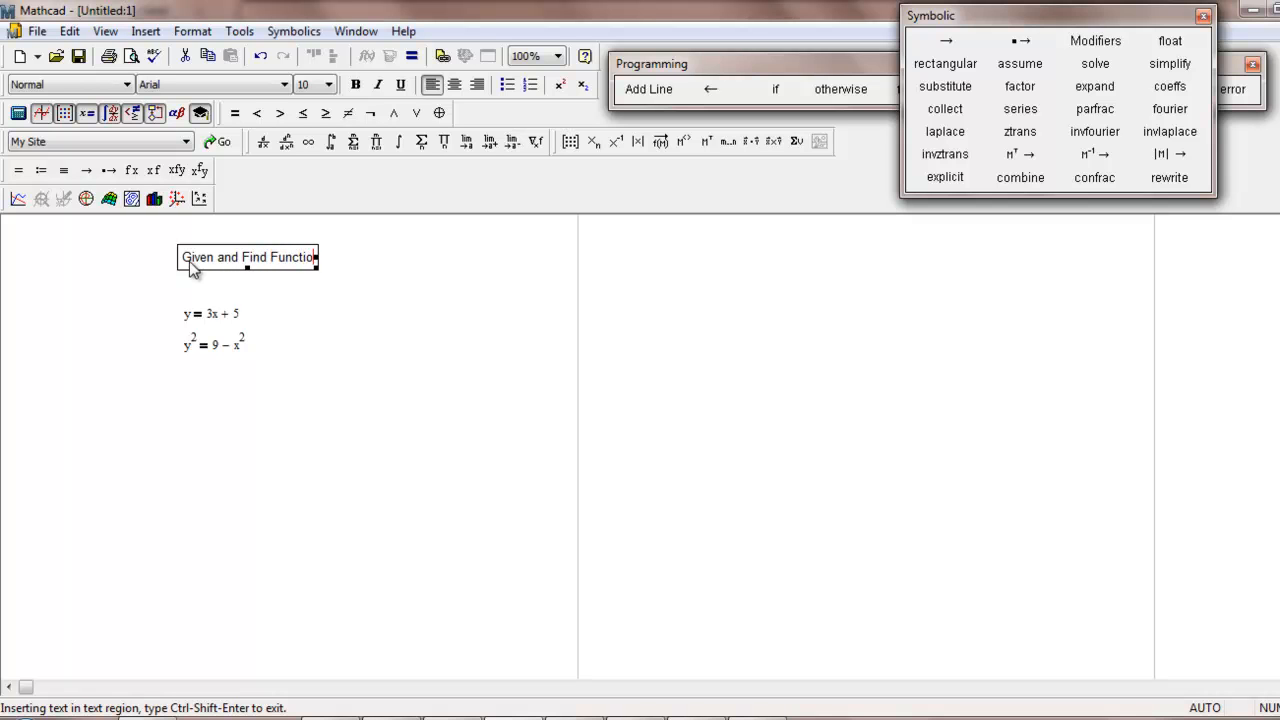
Finish the heading, reopen it for editing, and move it to the right above the equations.
left_click(544, 334)
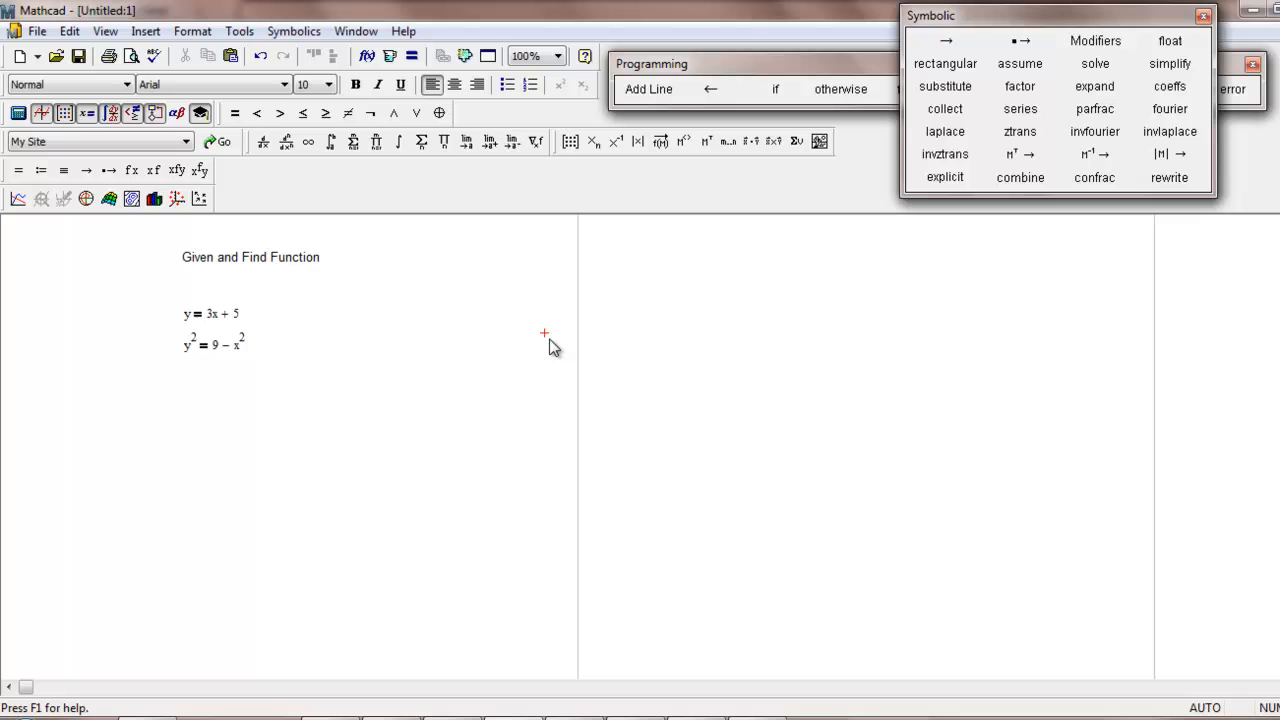
mouse_move(419, 347)
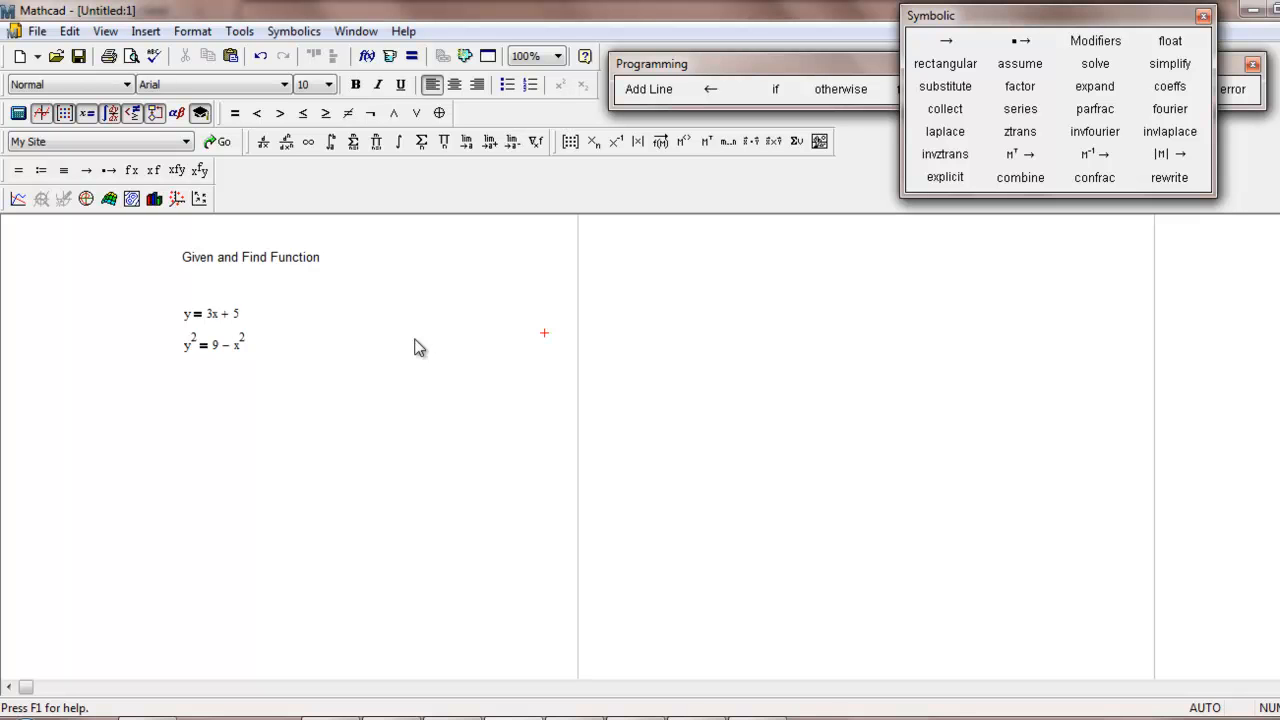
double_click(250, 257)
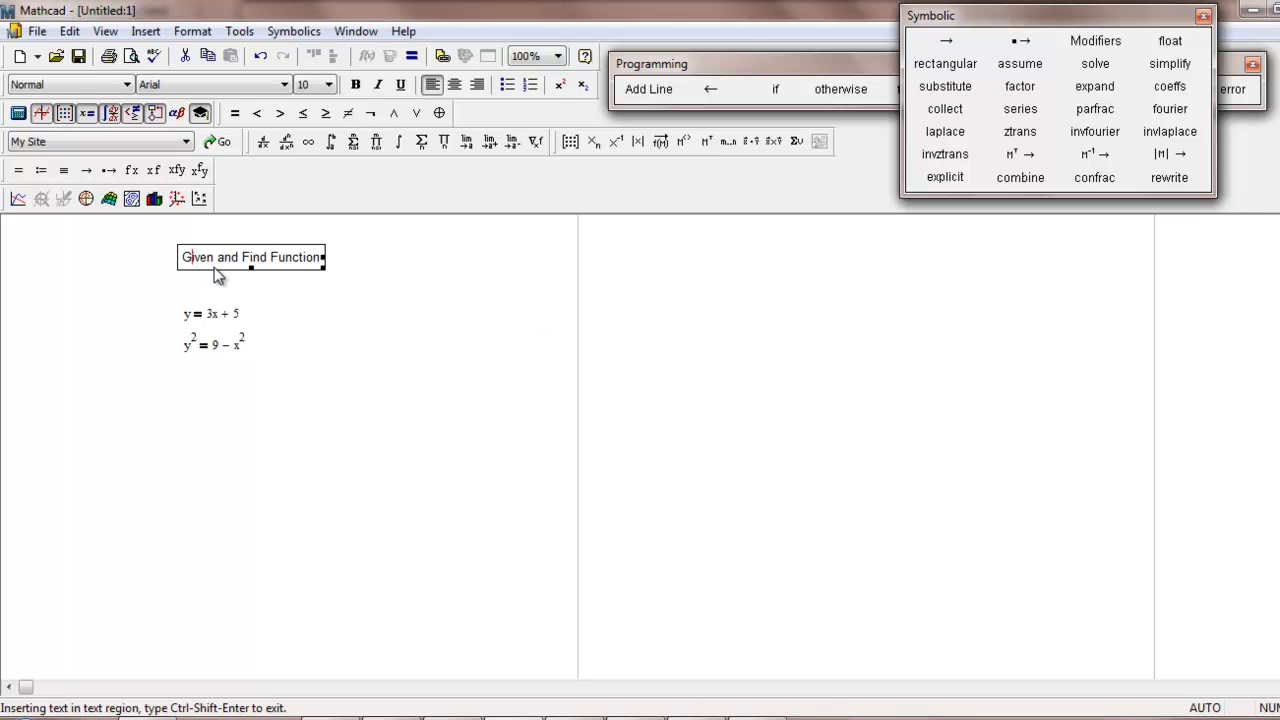
double_click(196, 257)
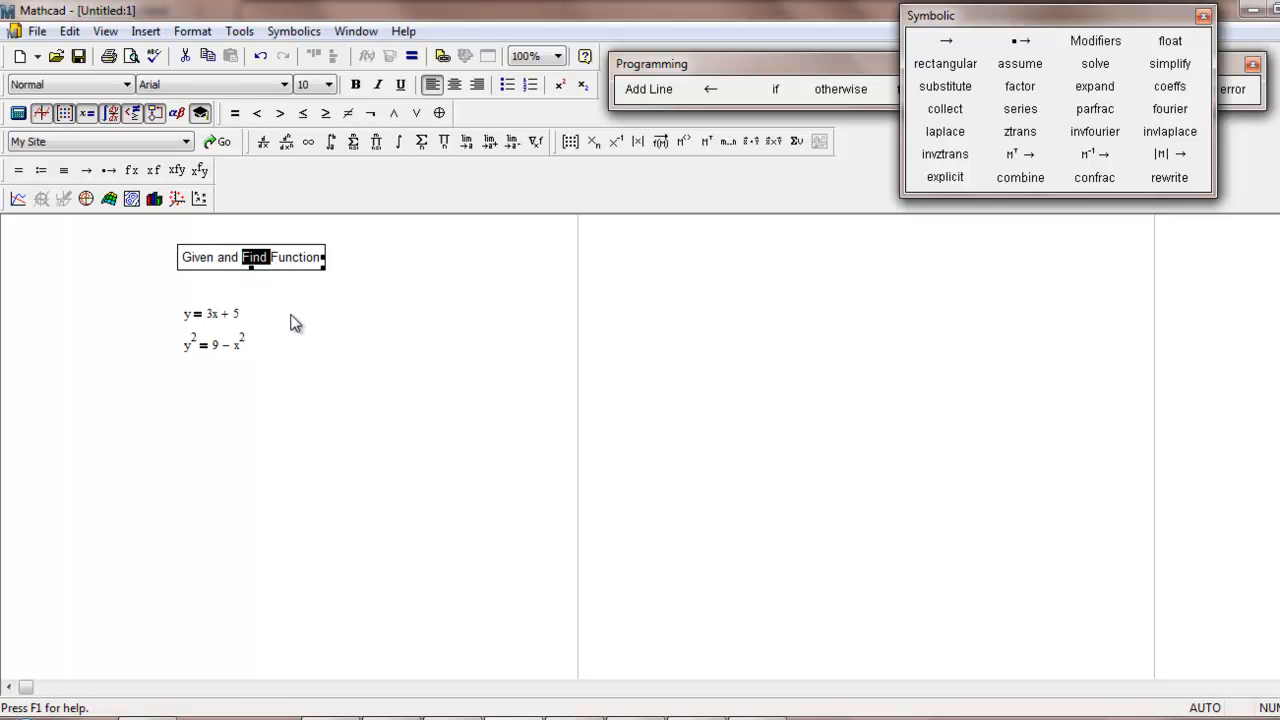
left_click(215, 257)
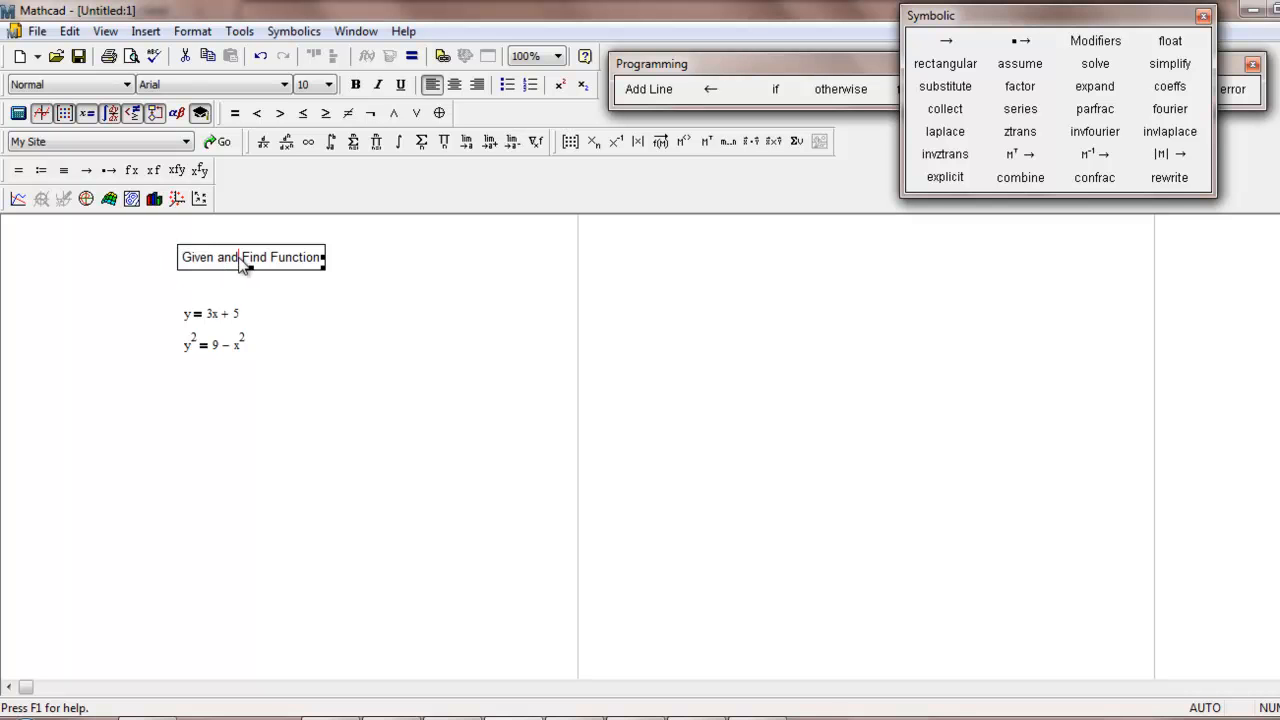
left_click(395, 385)
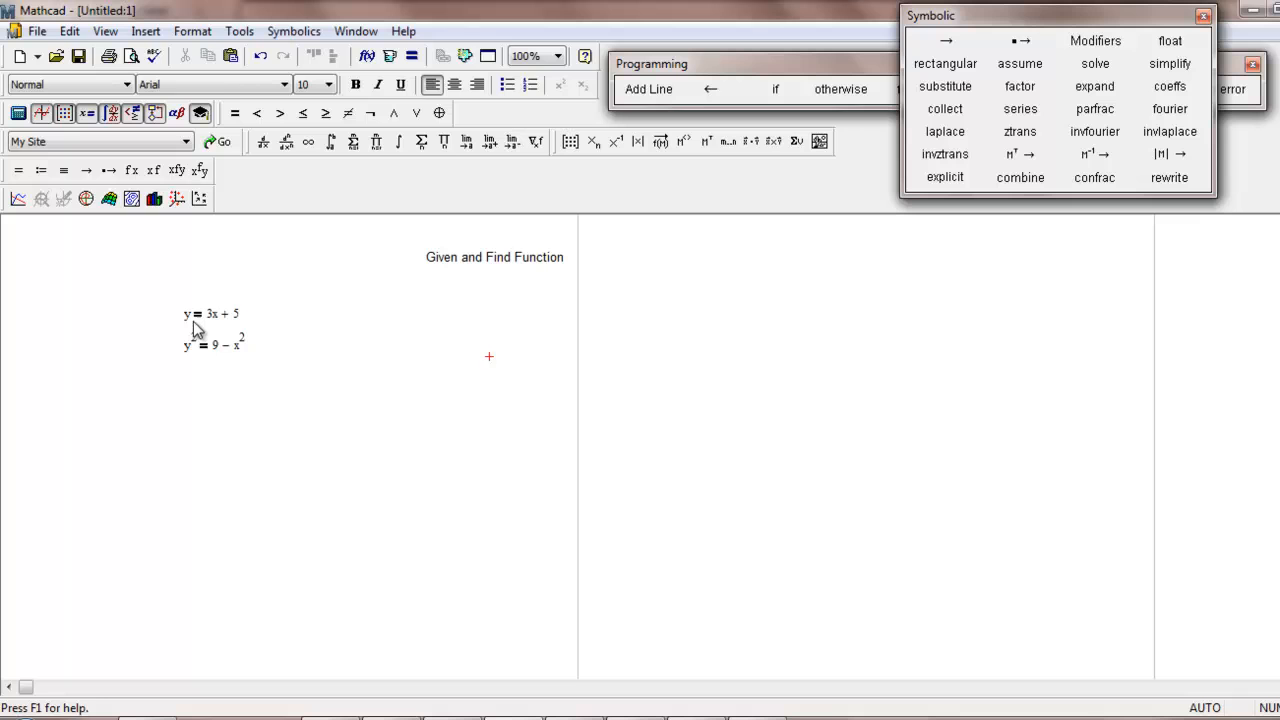
left_click(190, 314)
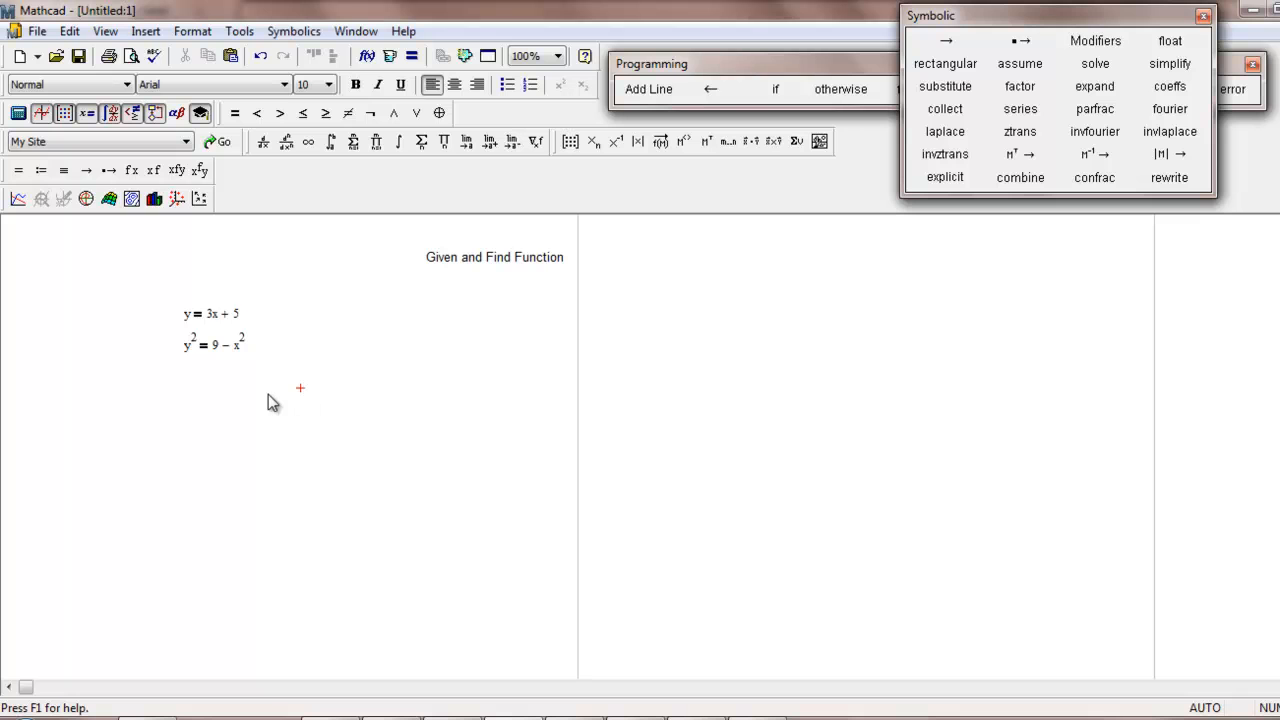
mouse_move(278, 371)
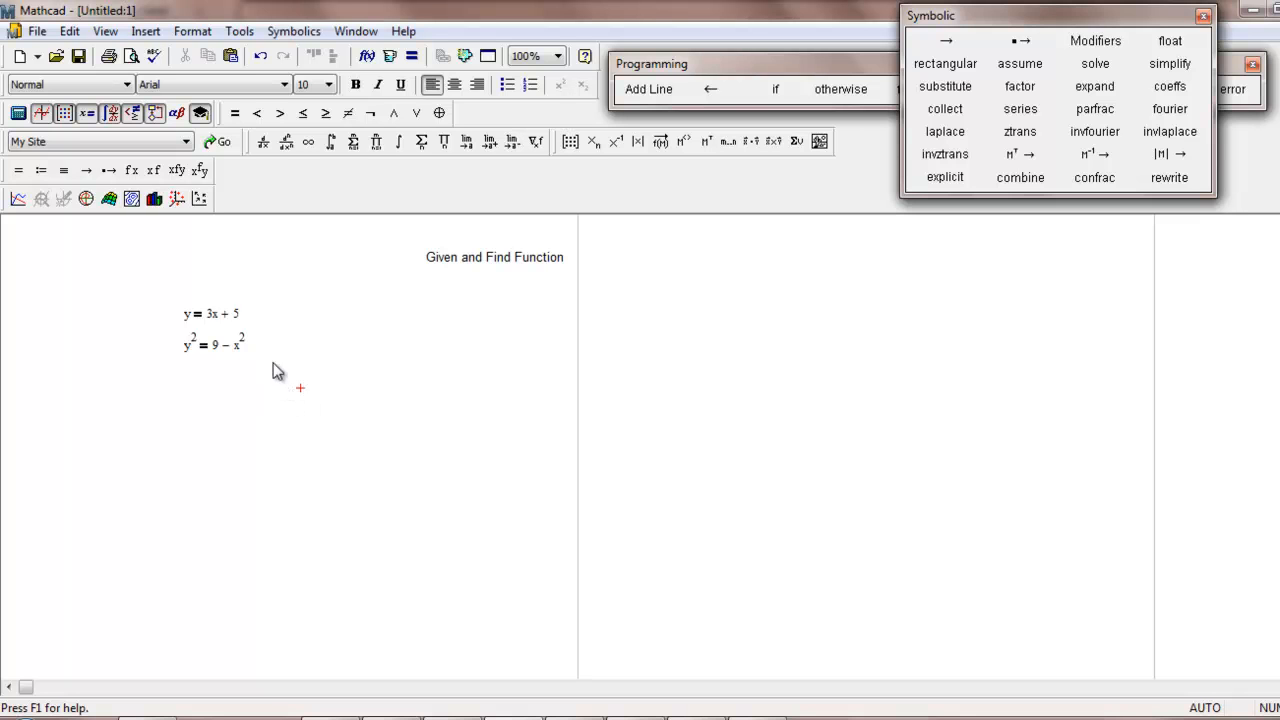
left_click(242, 337)
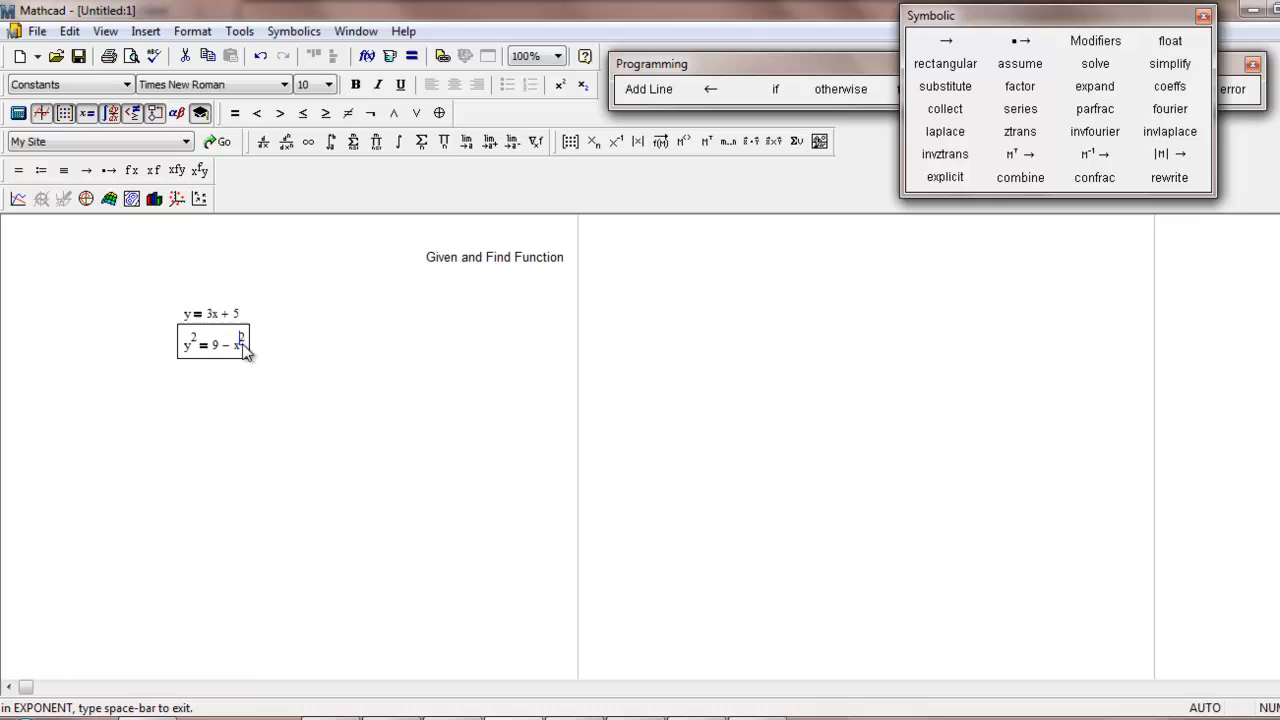
left_click(285, 425)
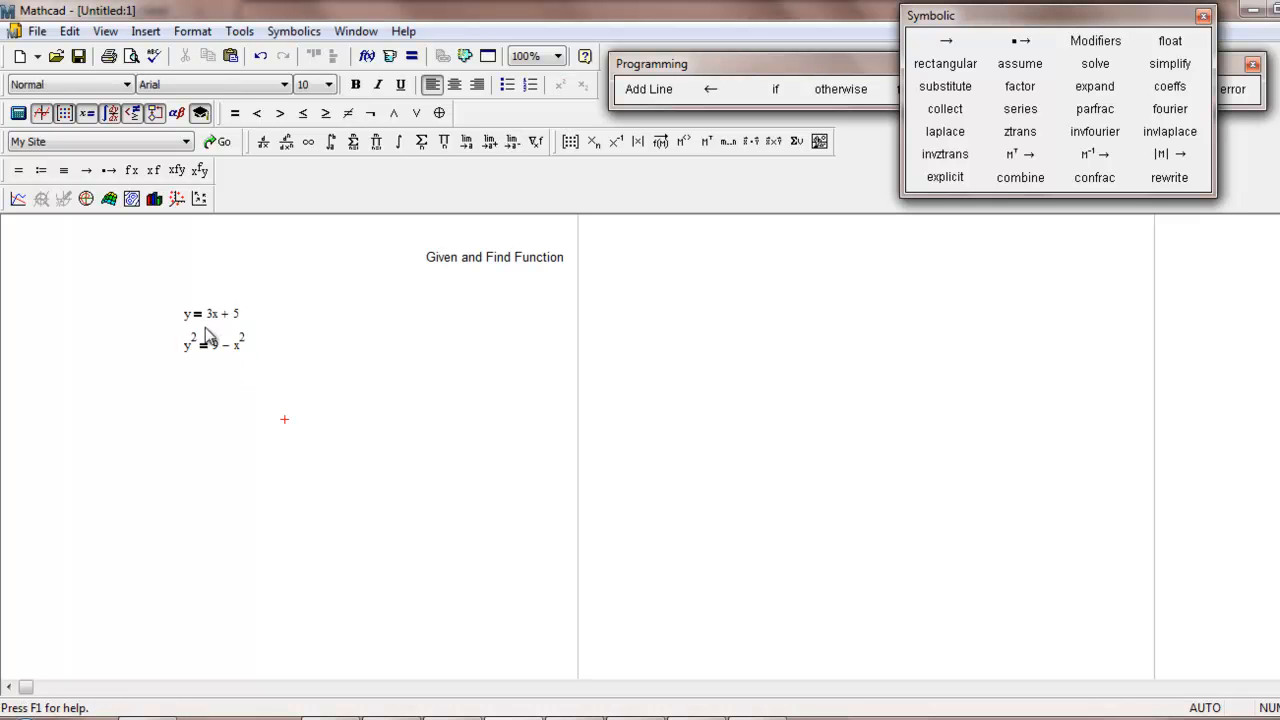
left_click(187, 314)
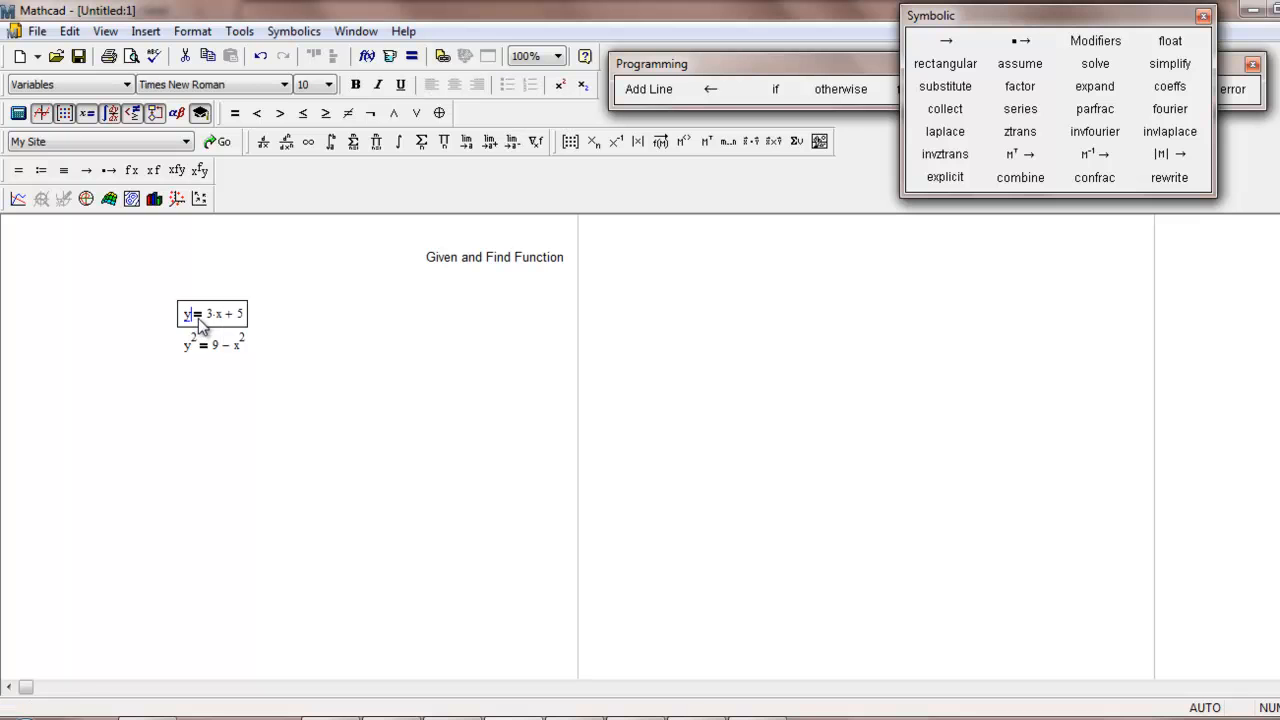
mouse_move(205, 327)
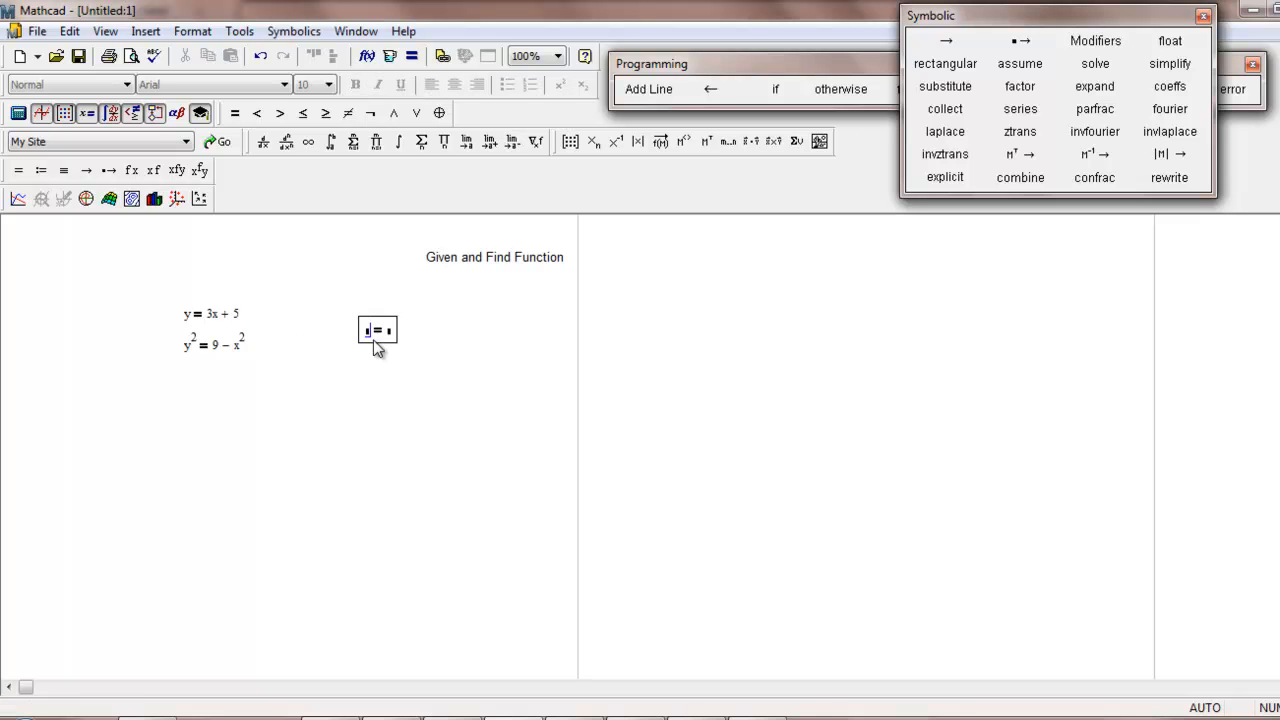
left_click(420, 400)
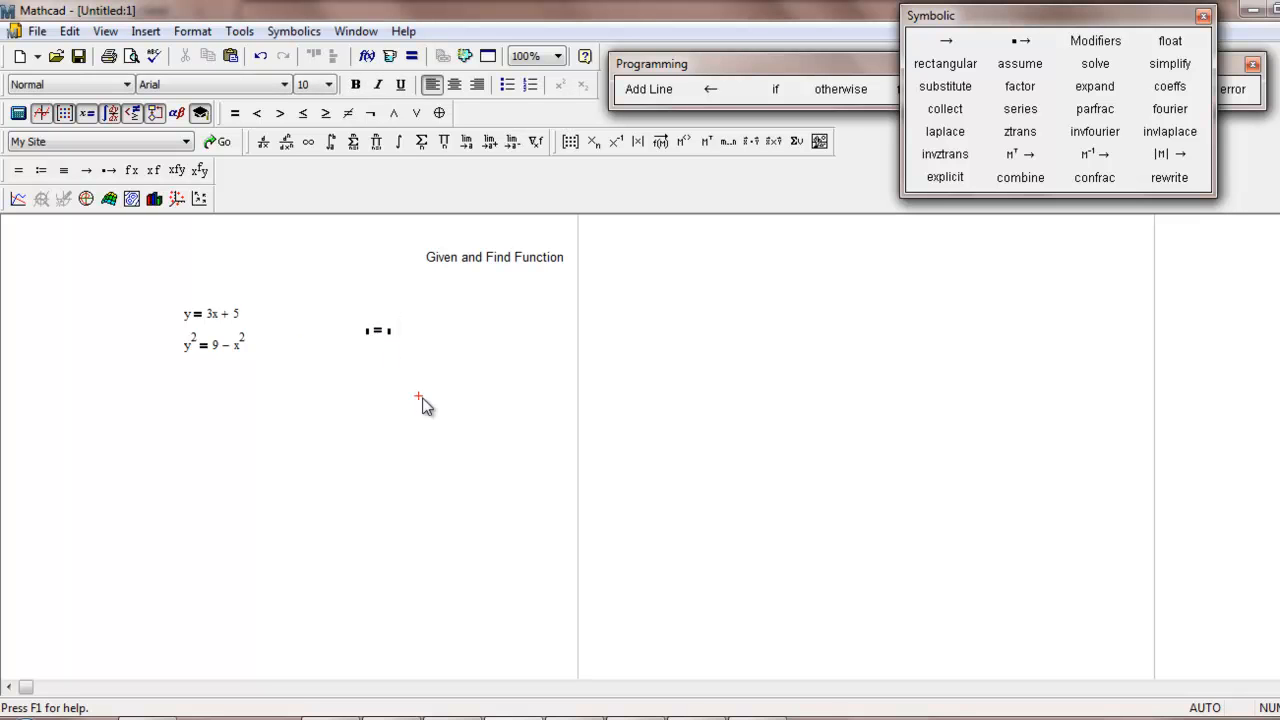
left_click(377, 331)
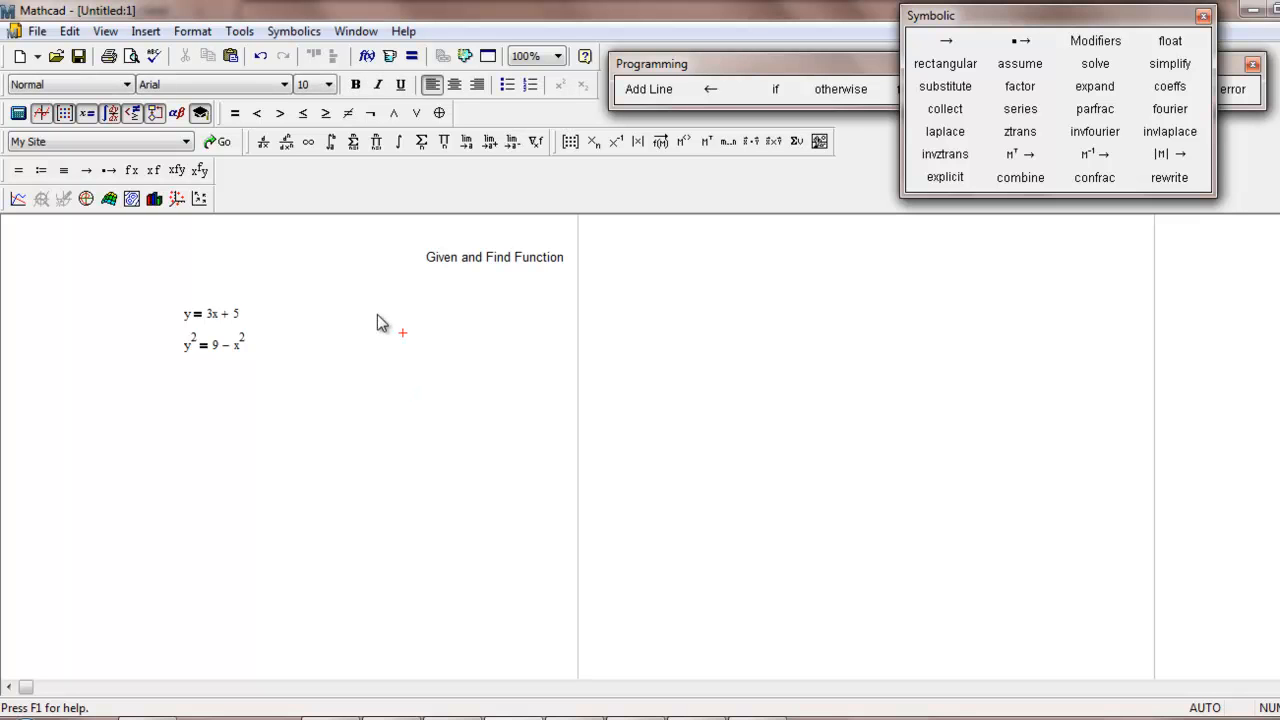
mouse_move(168, 276)
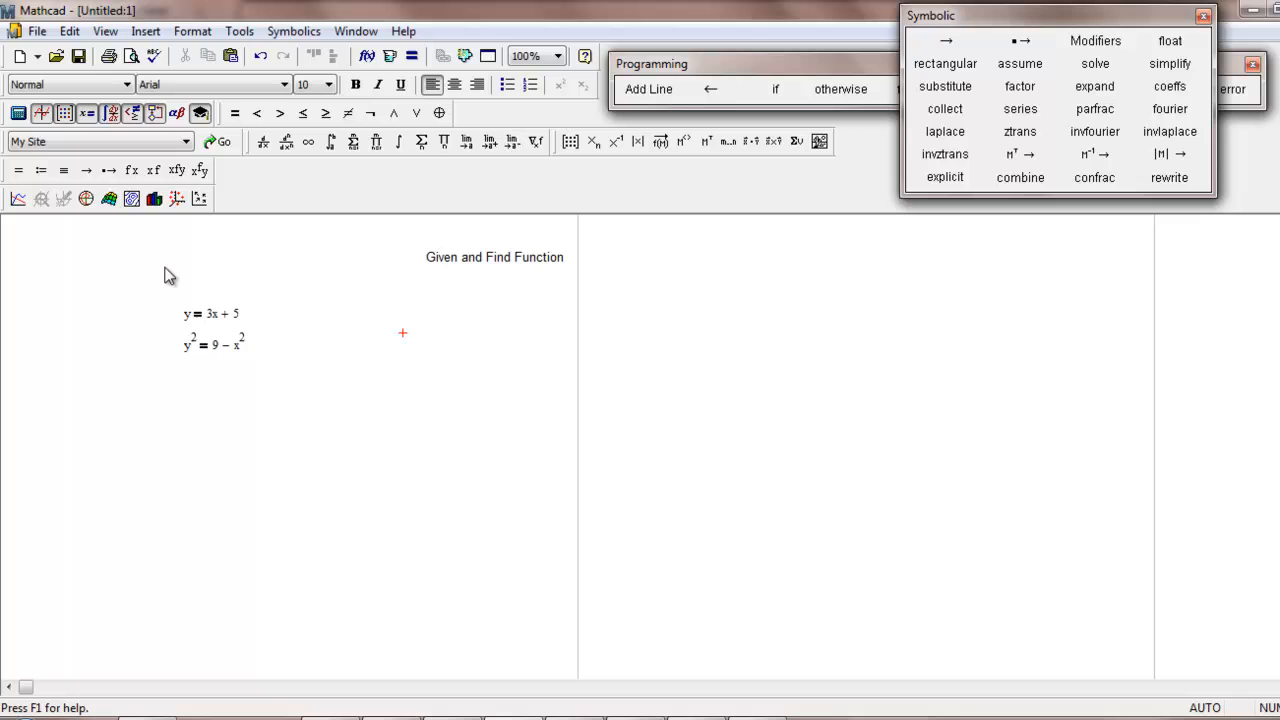
mouse_move(143, 255)
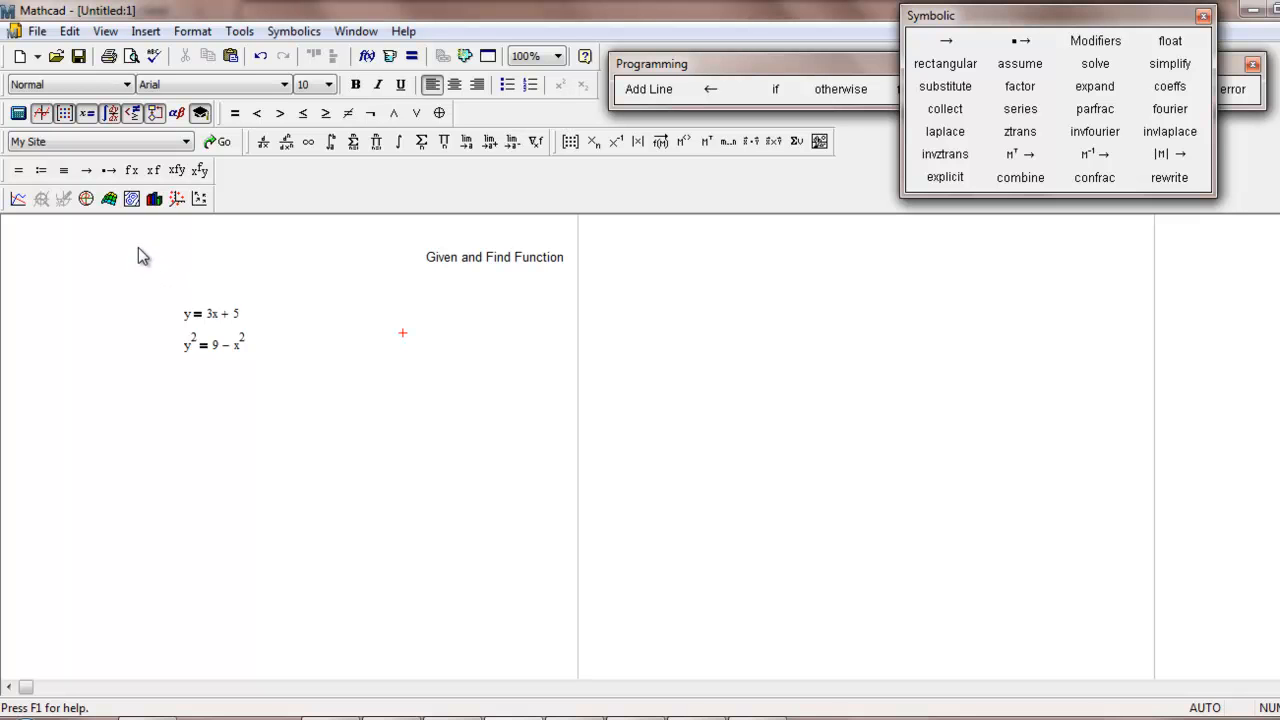
Add the initial guess y:=1 beside x:=1 and position the equation regions under Given.
left_click(213, 313)
type("x := 1")
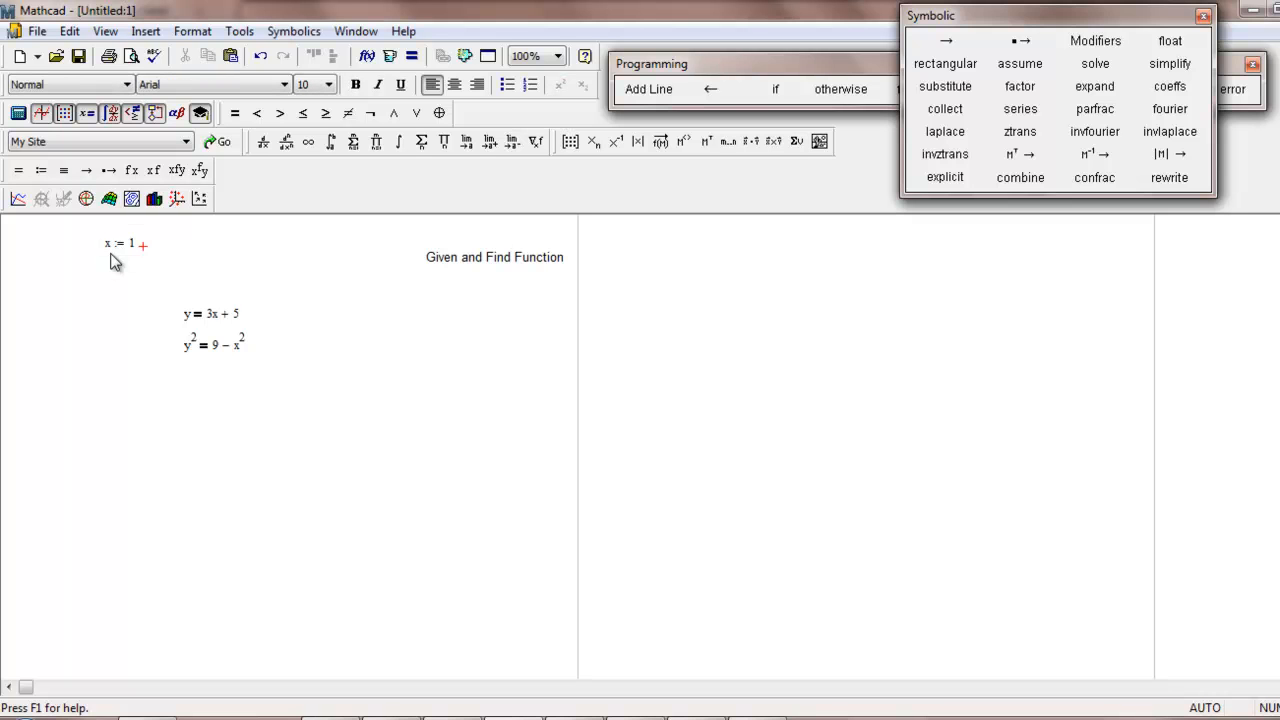
type("y:=")
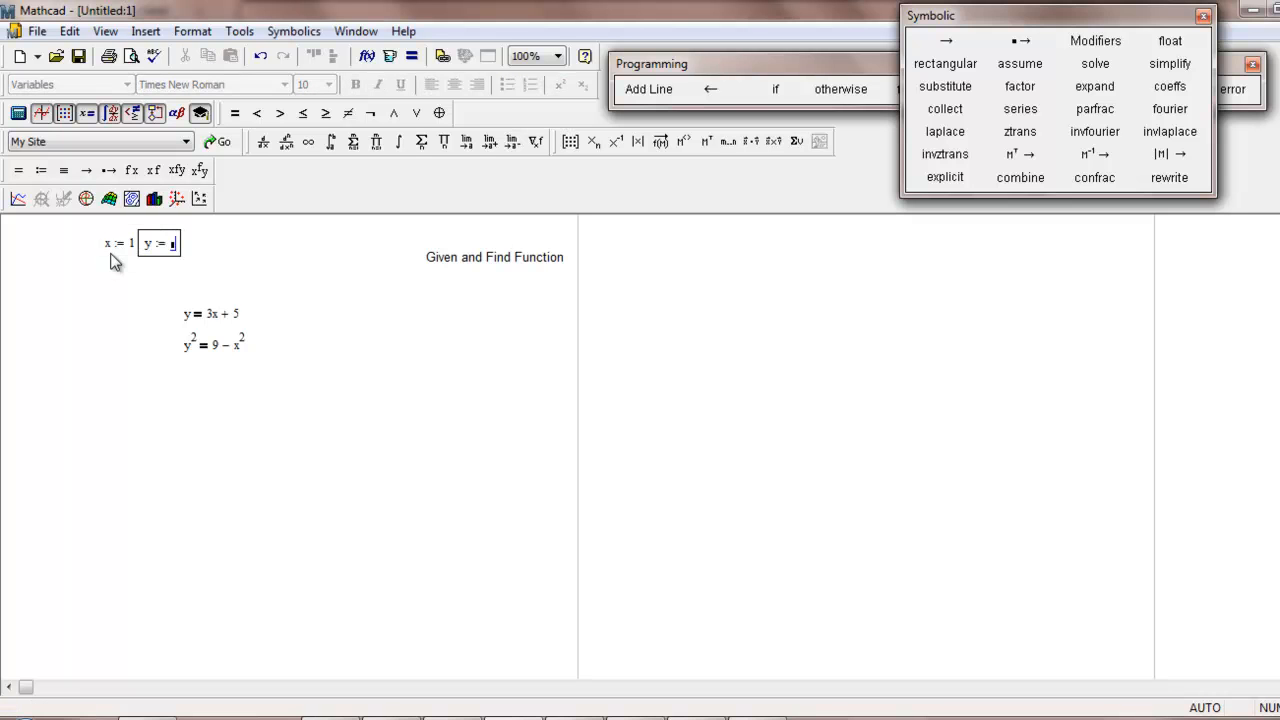
left_click(310, 275)
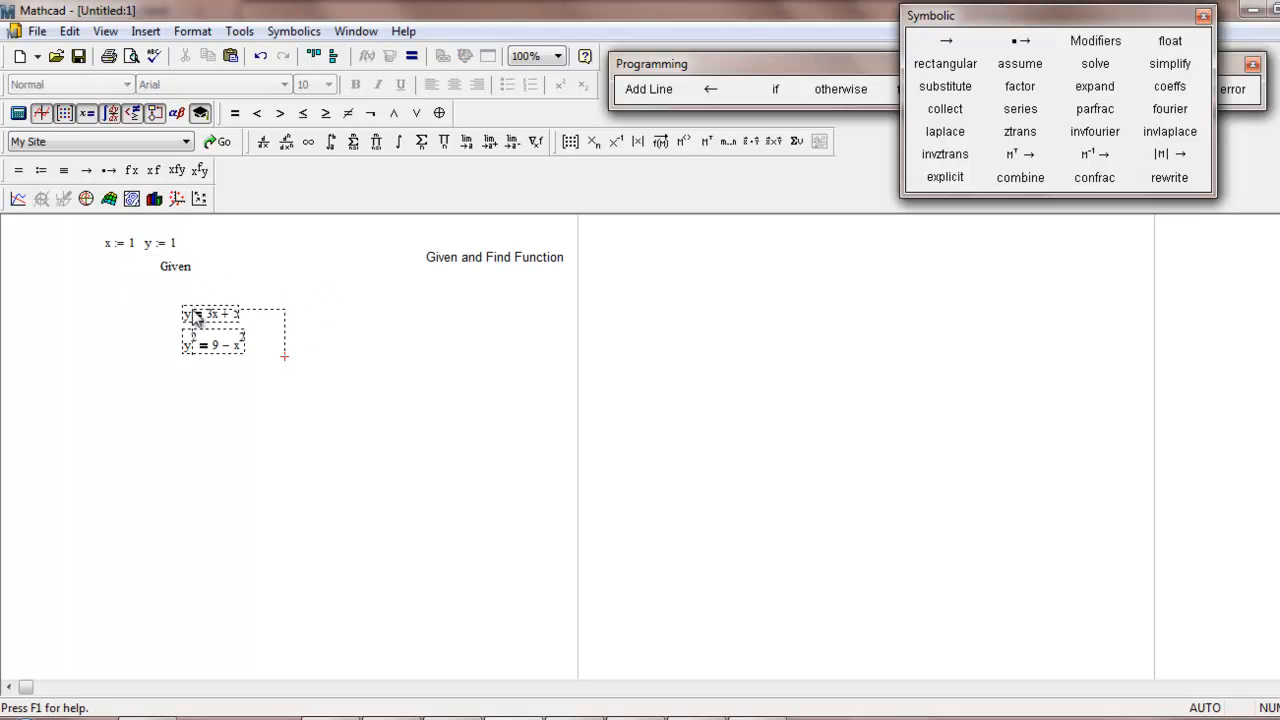
Define solution := Find(x,y) and place it directly under the two equations.
left_click(355, 428)
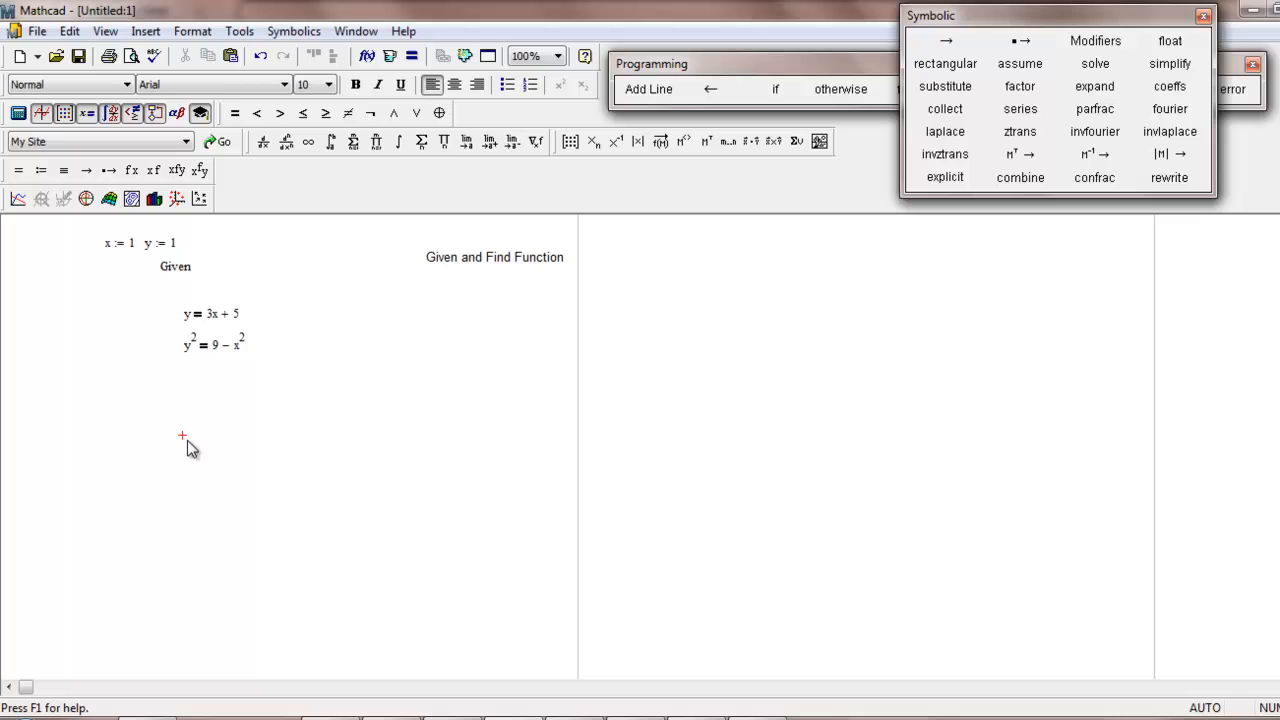
type("solu")
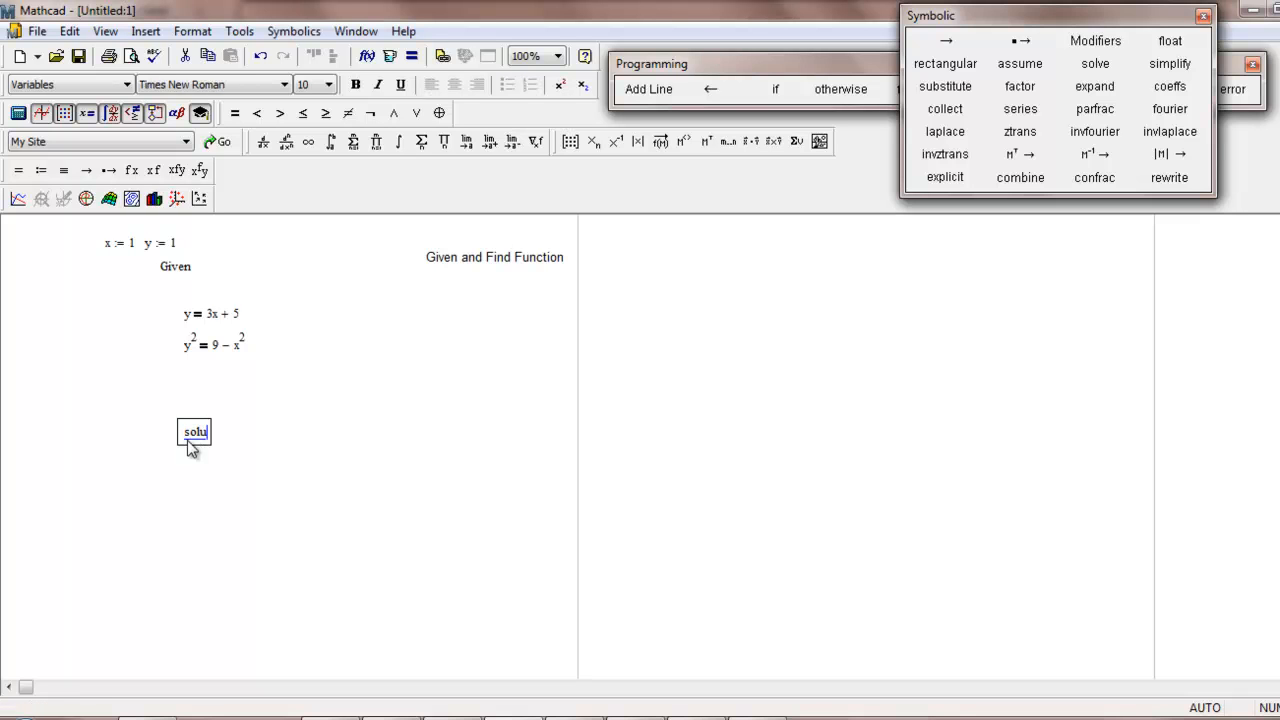
type("tion")
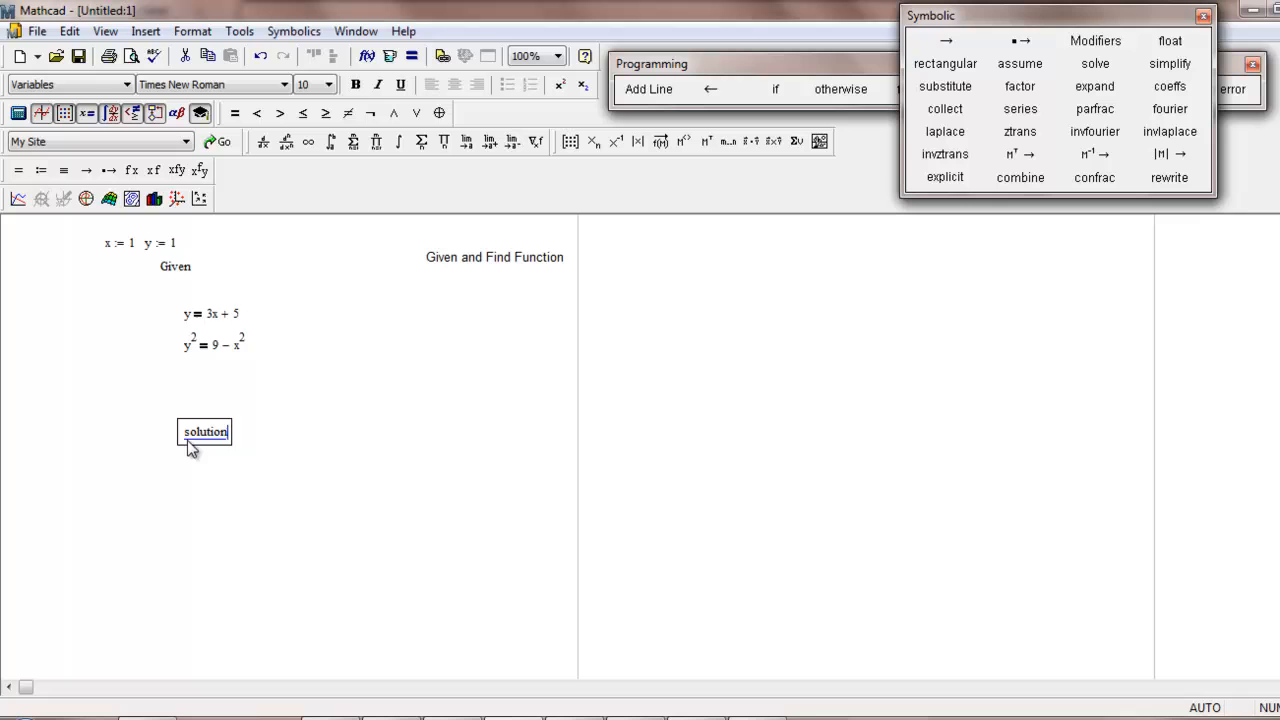
type(":=")
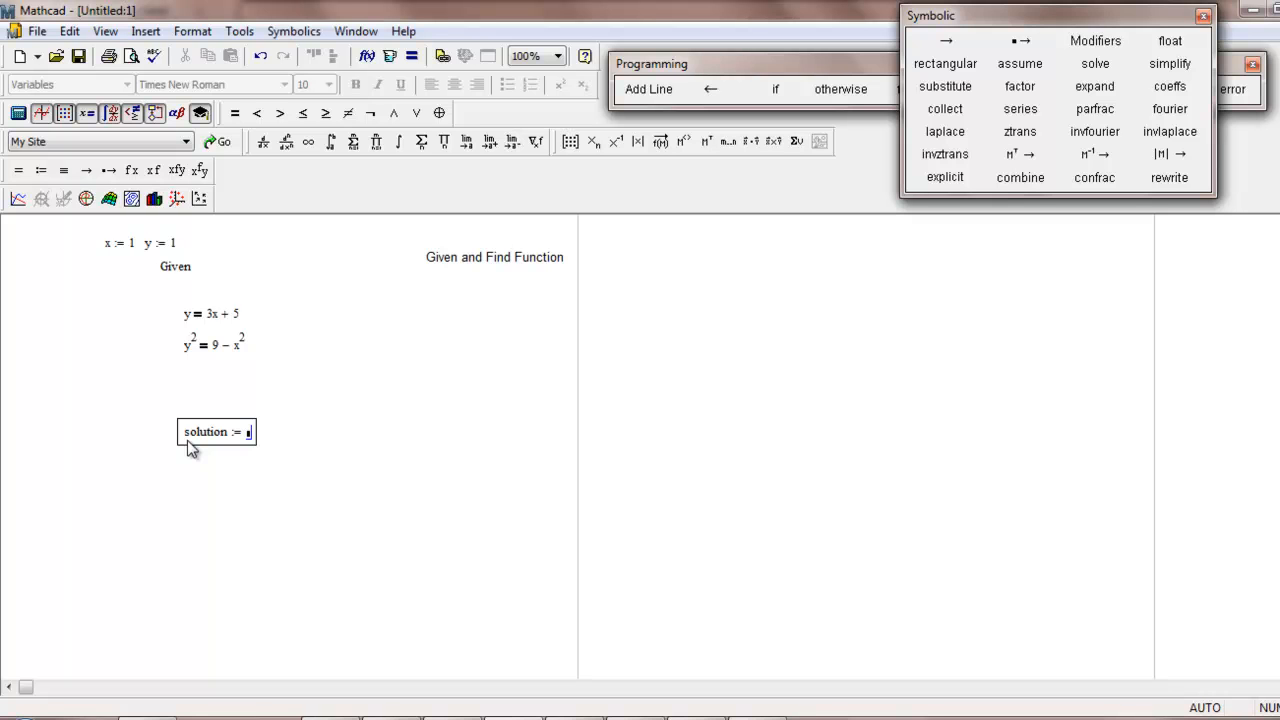
type("Find")
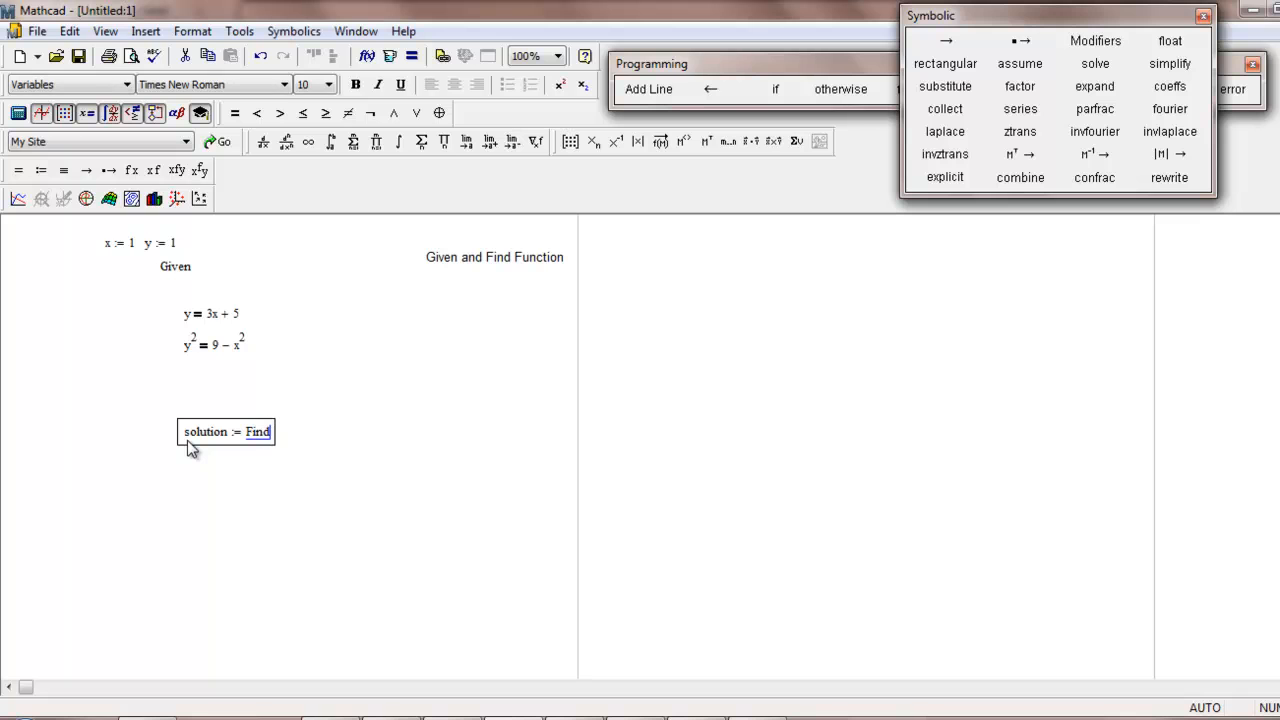
type("(x")
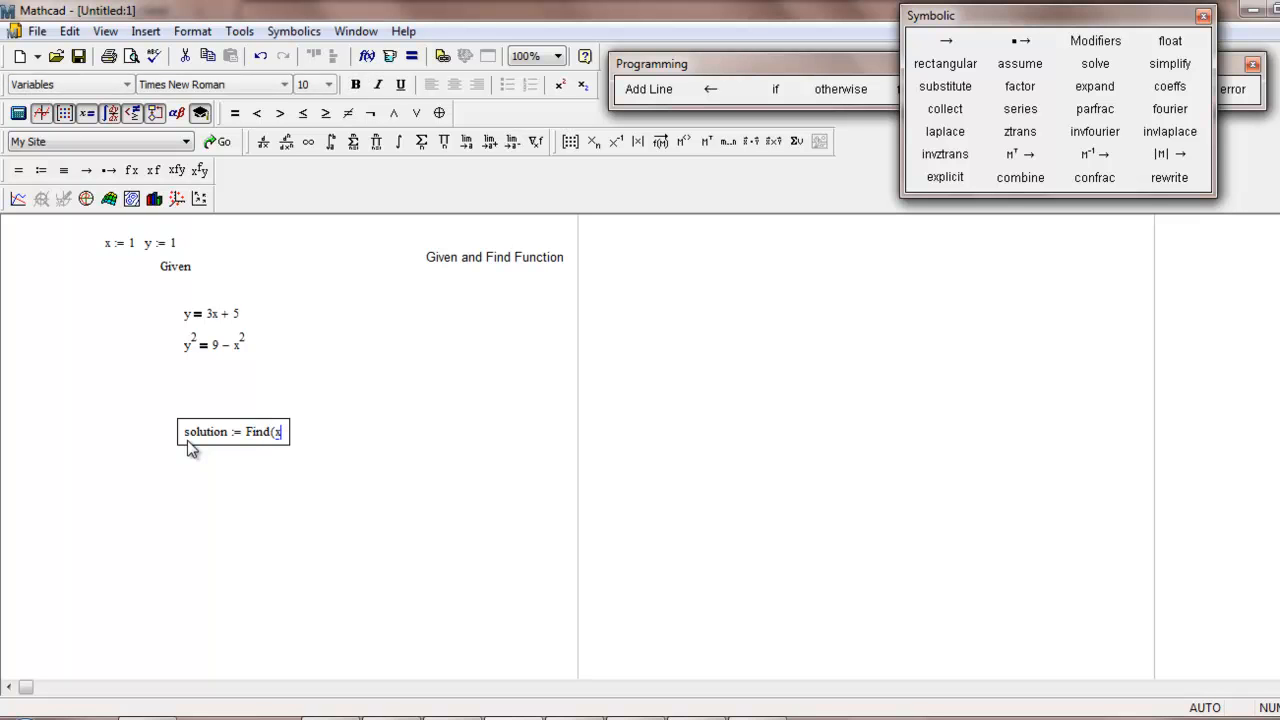
type(",y)")
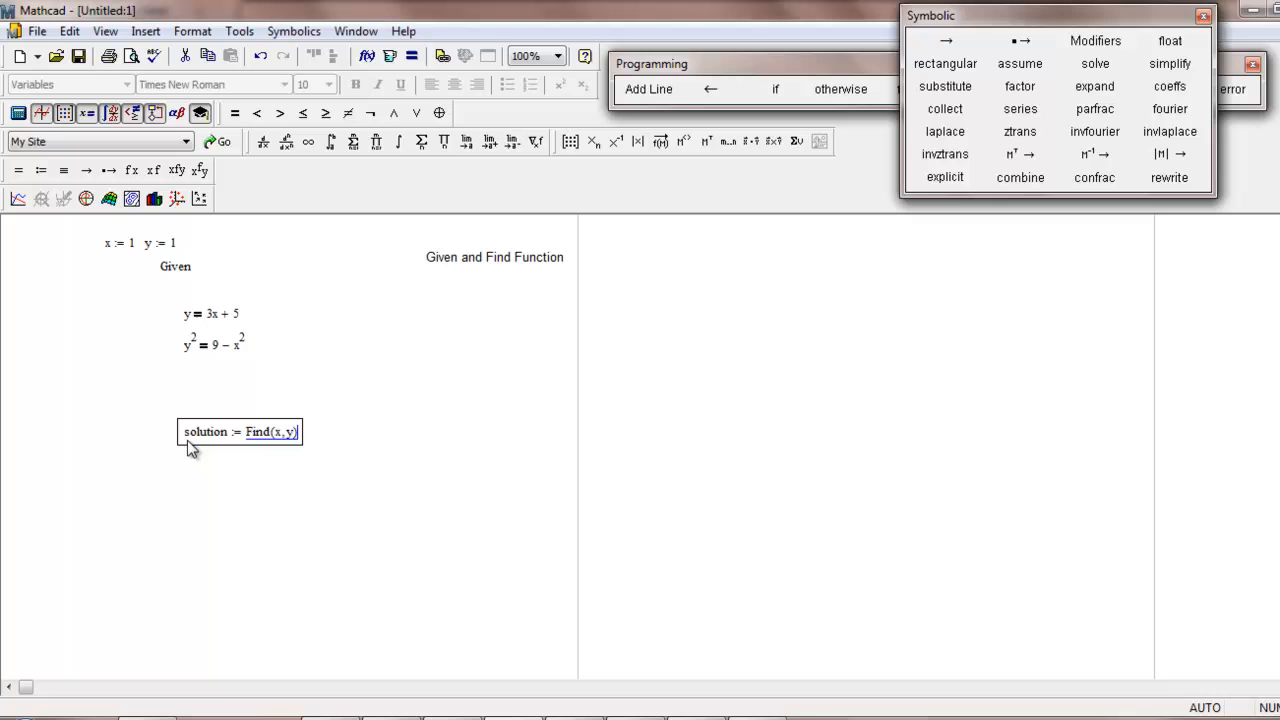
left_click(182, 466)
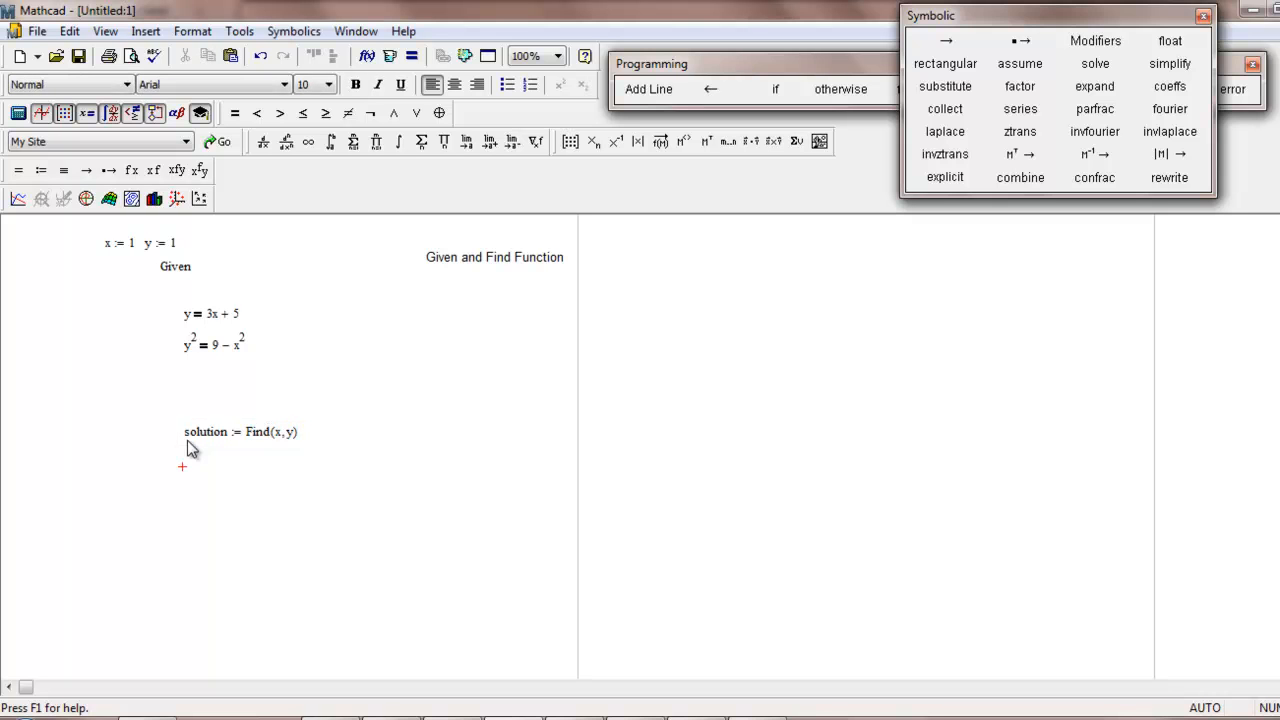
left_click(240, 431)
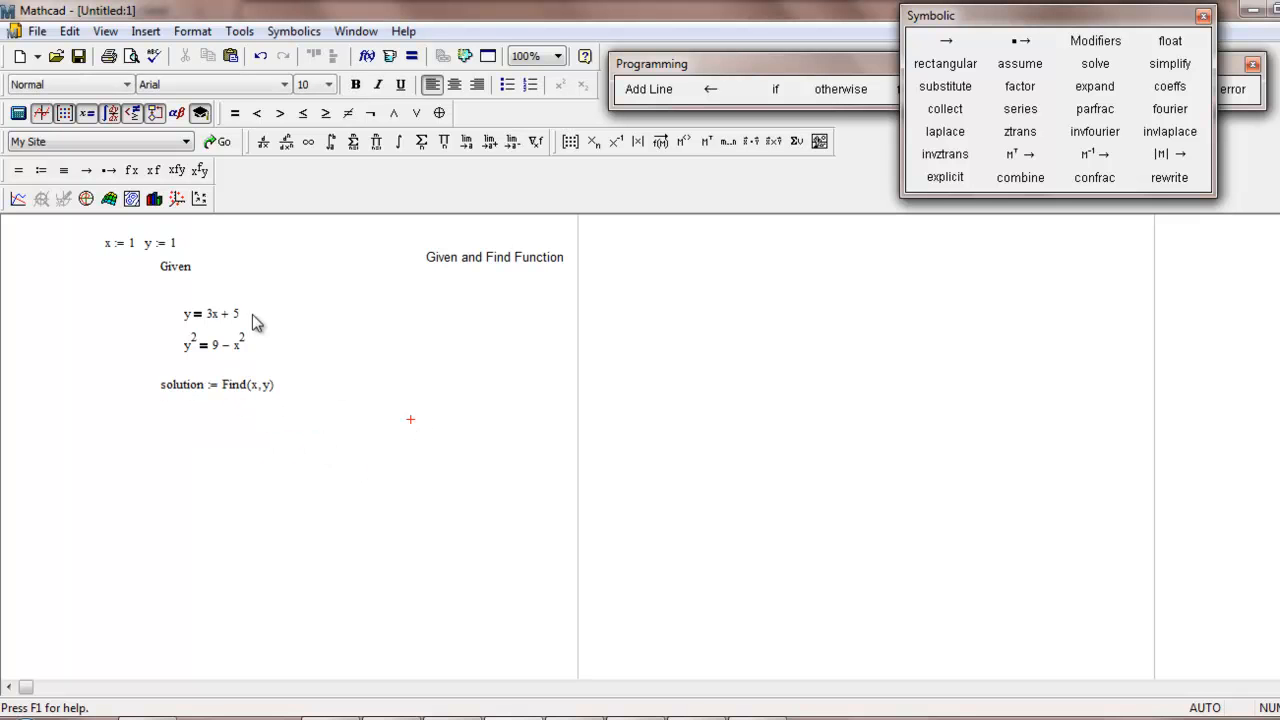
Align the x:=1, y:=1 guesses with Given and display solution = (−0.694, 2.919).
left_click(140, 243)
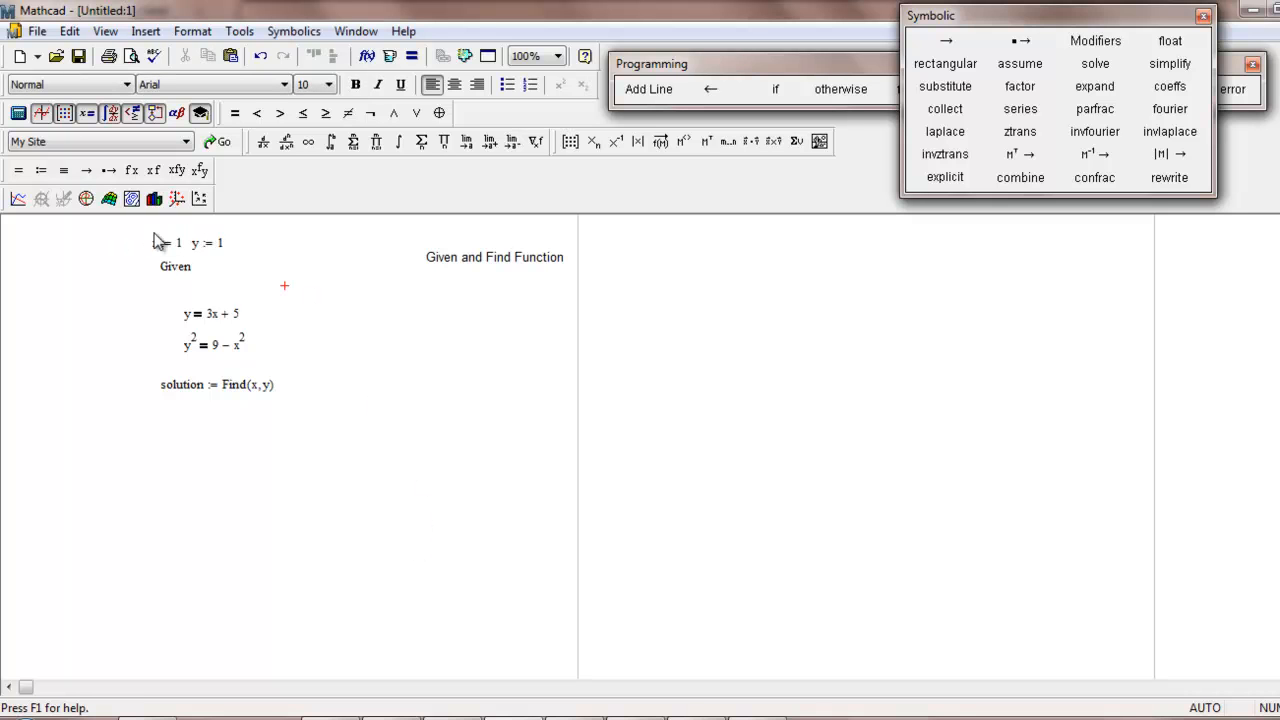
mouse_move(312, 331)
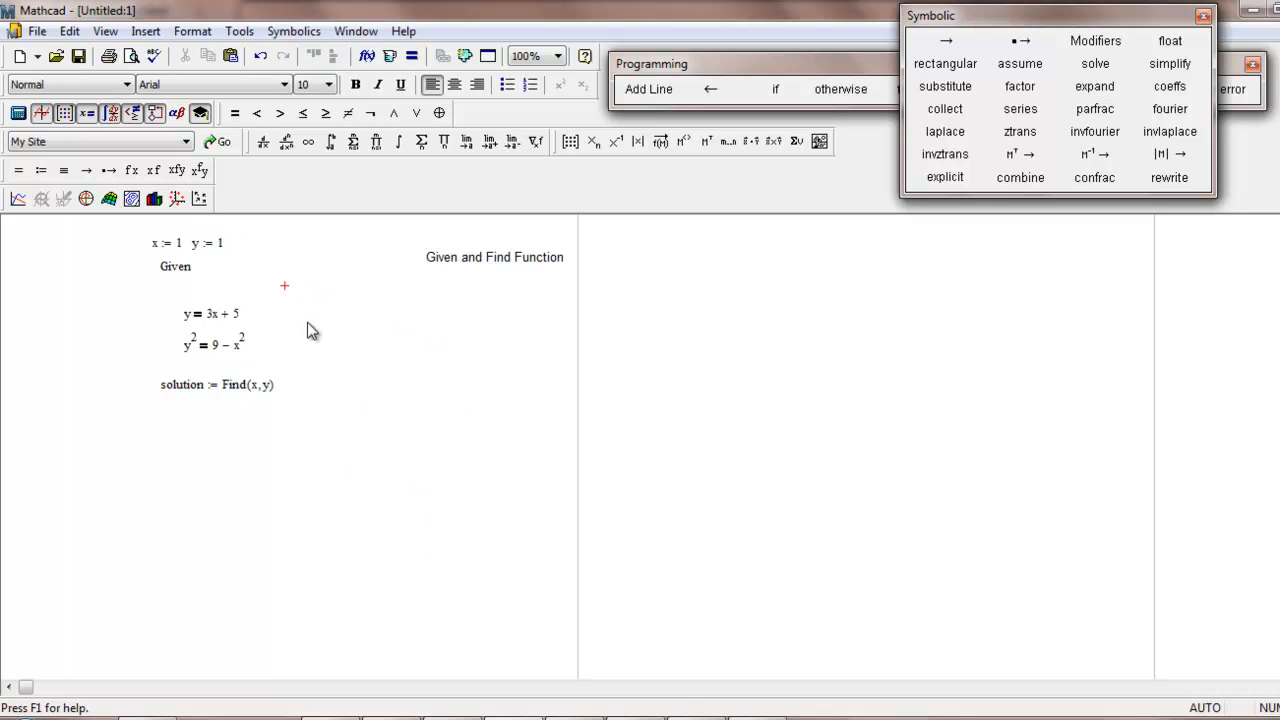
mouse_move(281, 464)
type("solution =")
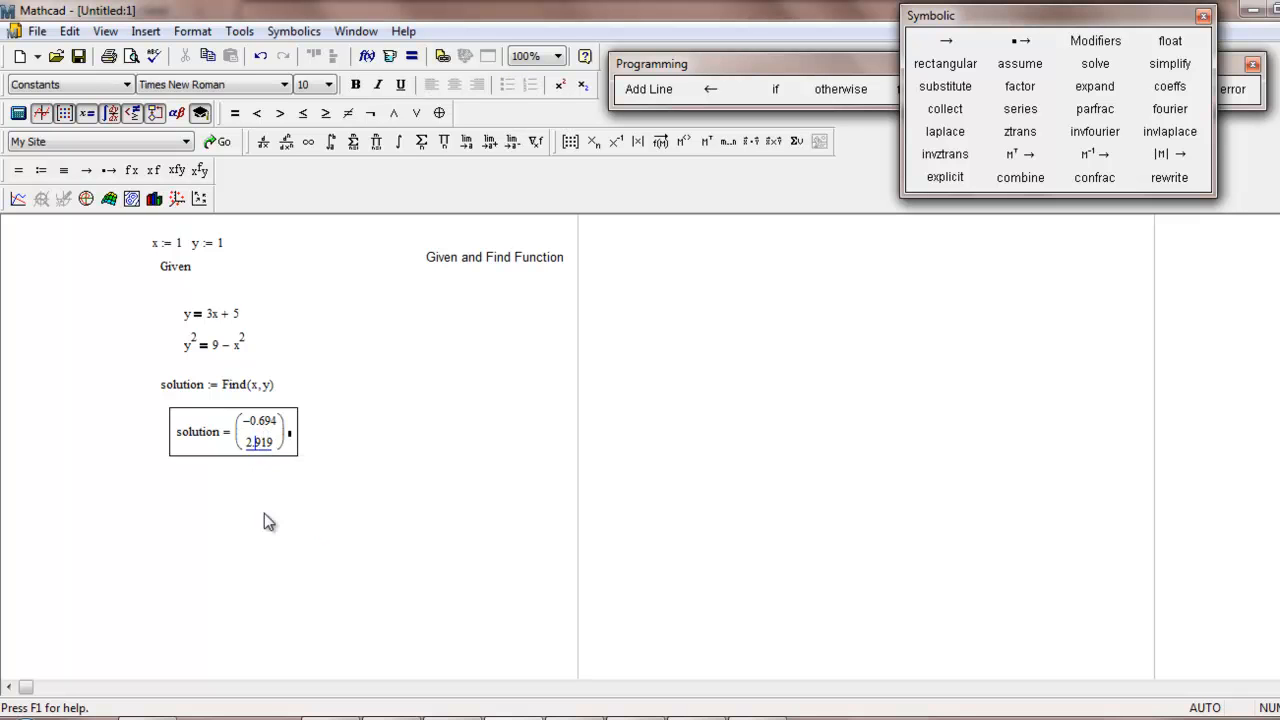
left_click(253, 514)
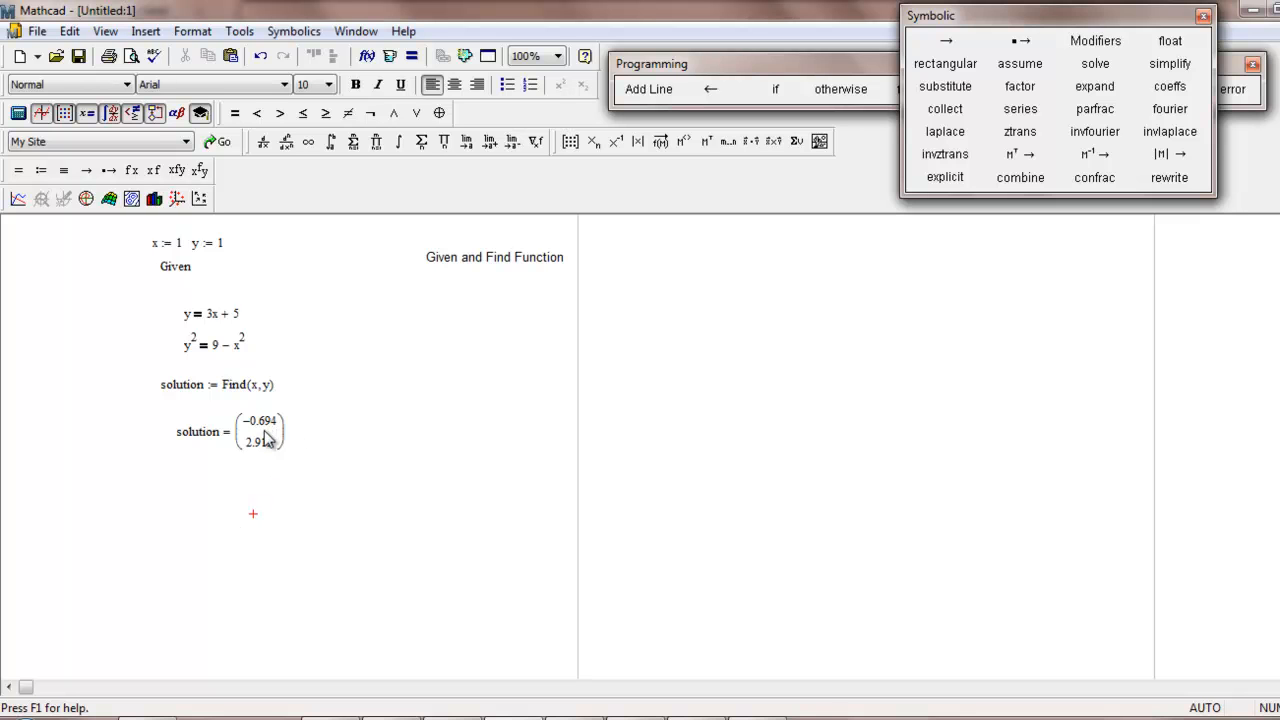
left_click(260, 432)
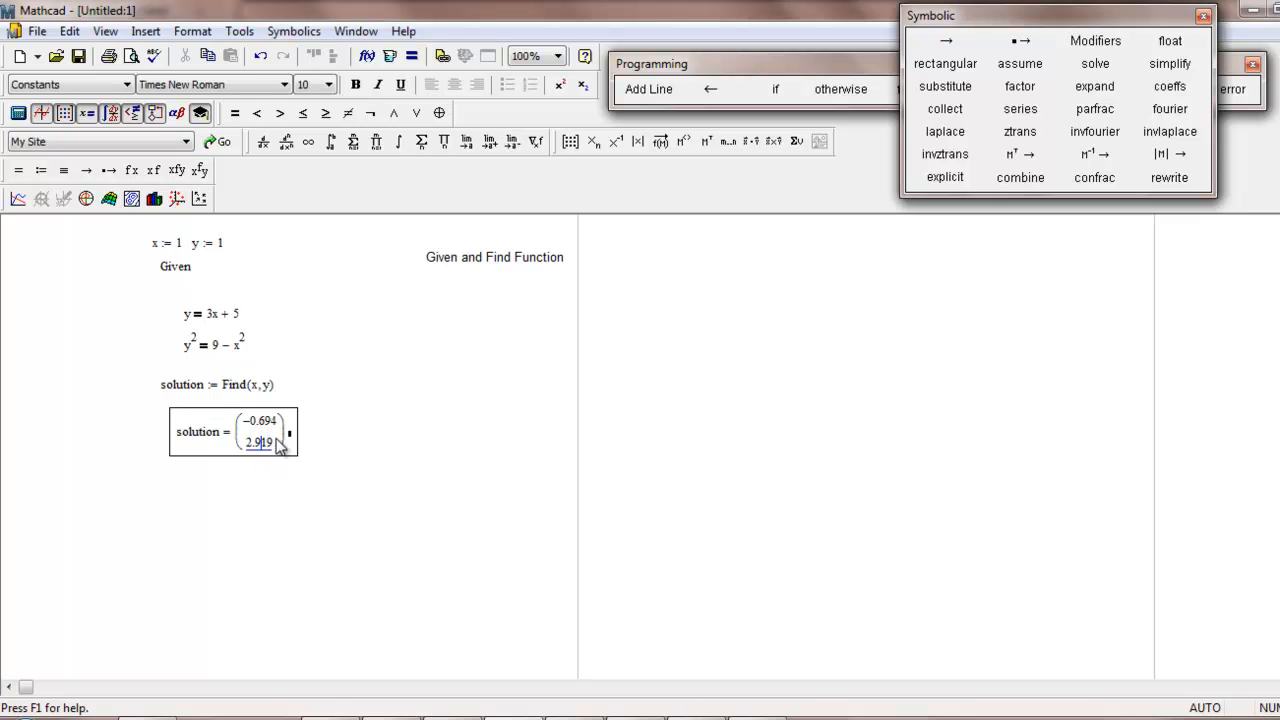
mouse_move(220, 325)
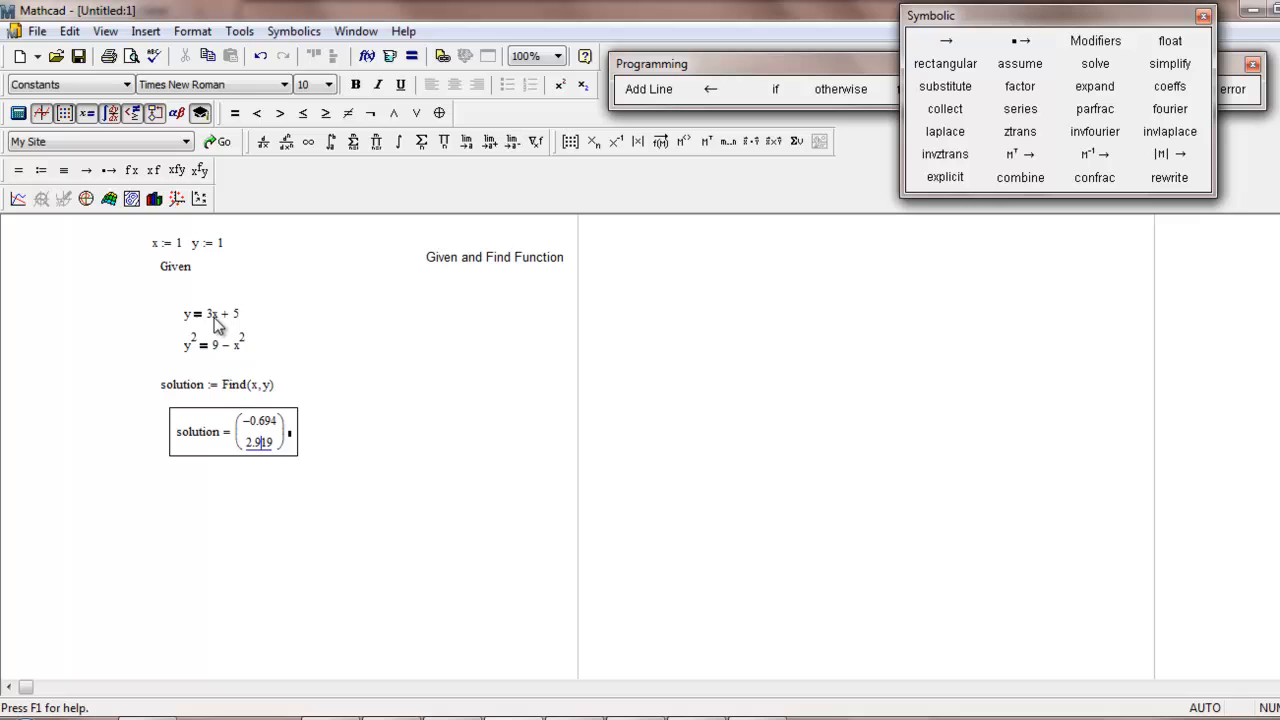
Type 3·(−0.694)+5 below the solution vector to check the first equation.
left_click(230, 510)
type("3·(")
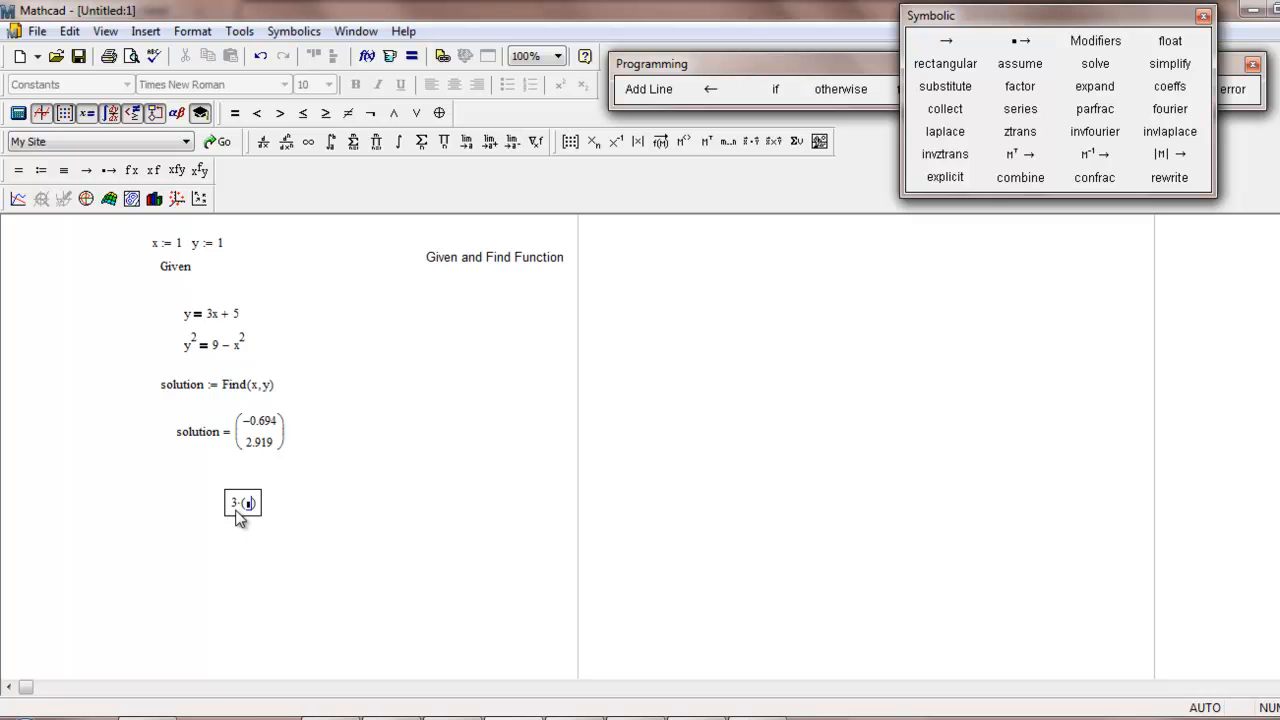
type("-")
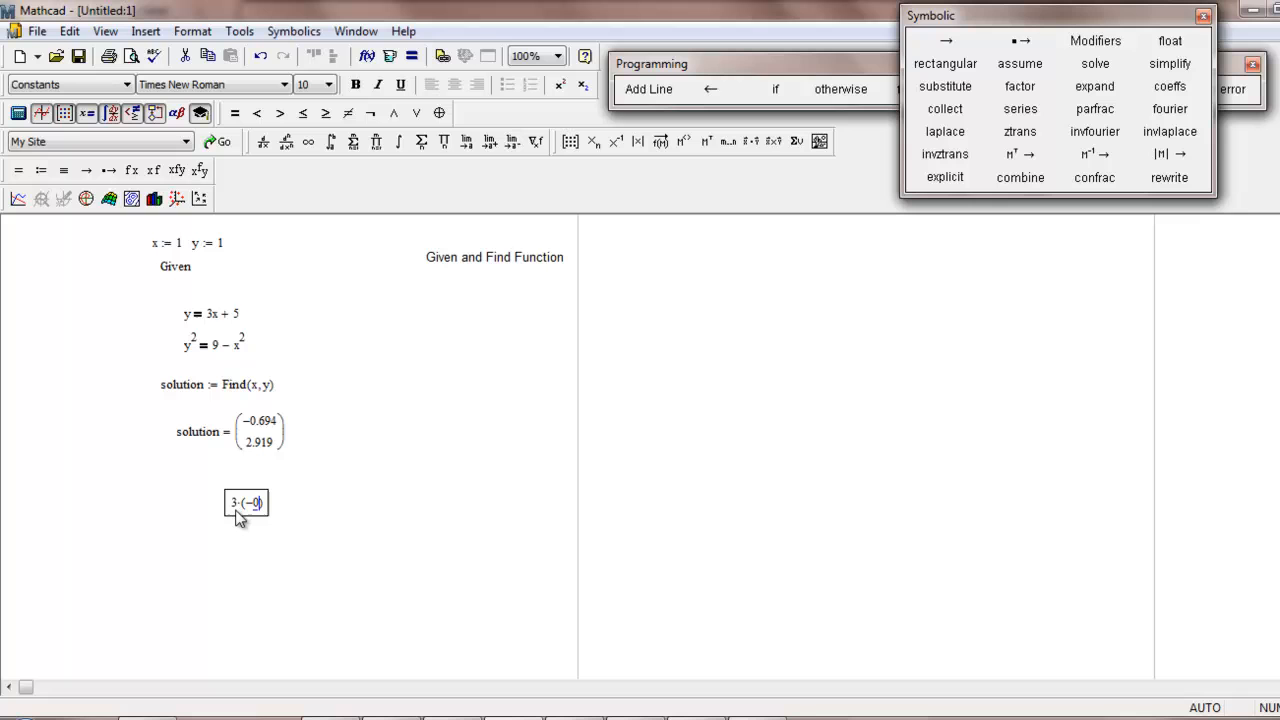
type("0.694")
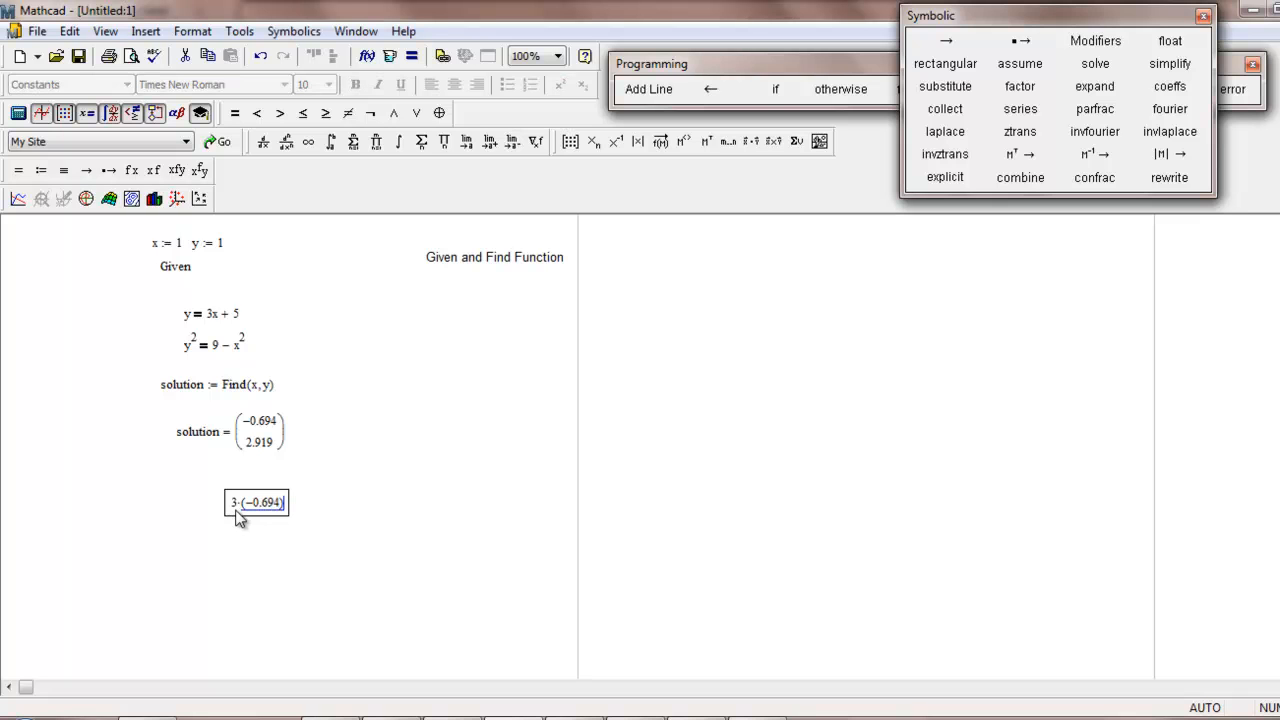
type("+5")
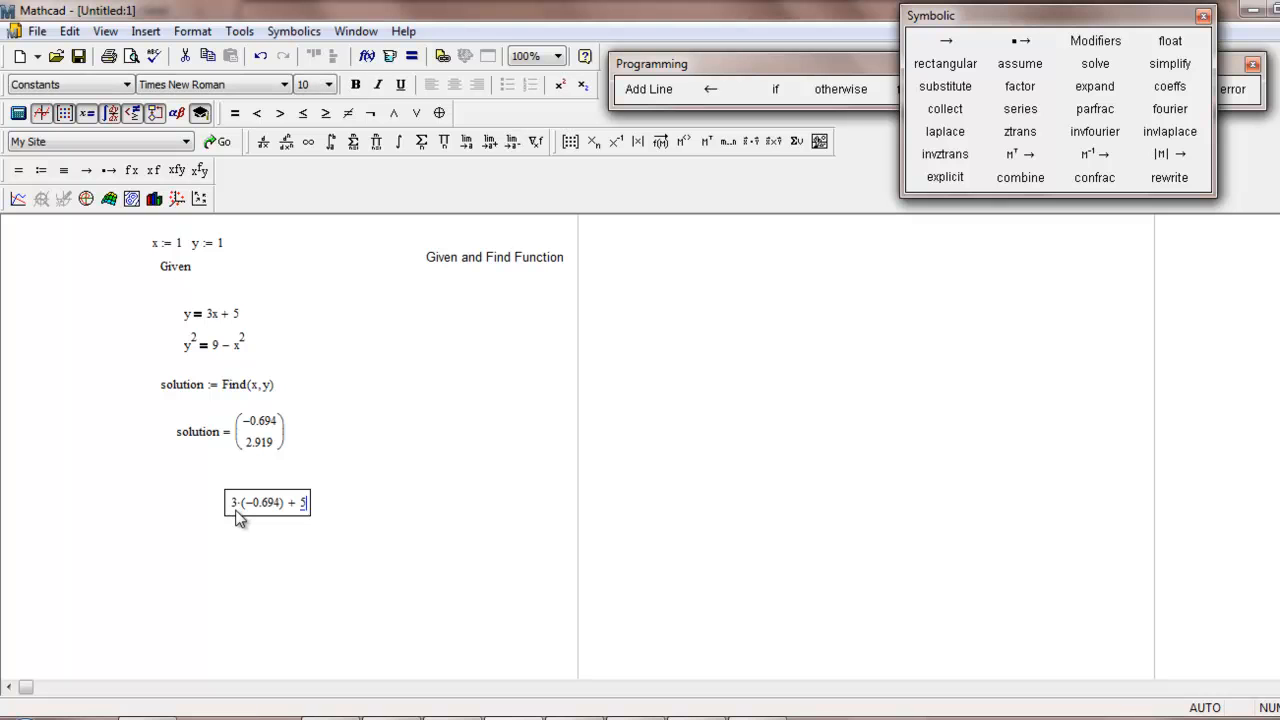